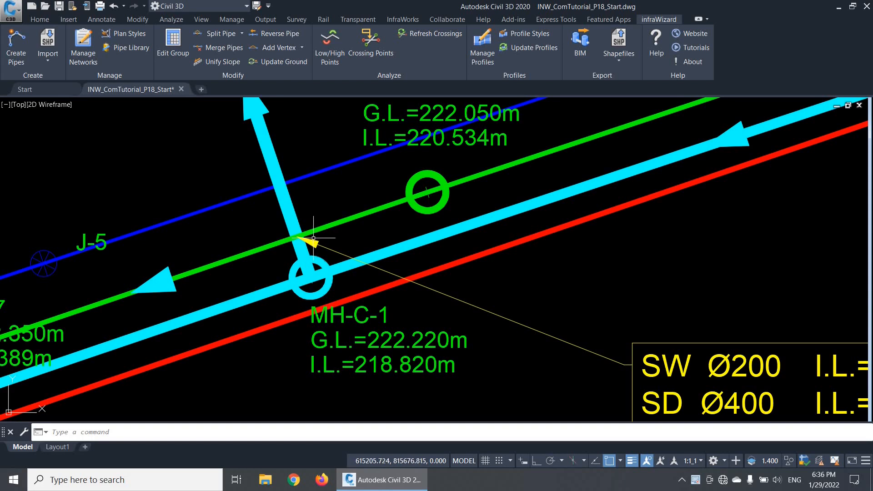
Zoom the view while drawing a line across LINE C-1-6
scroll("down", 3)
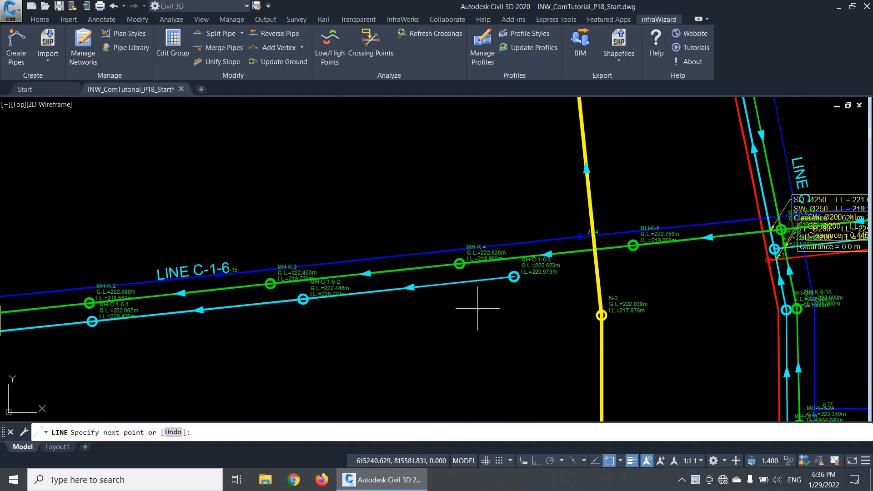
mouse_move(299, 206)
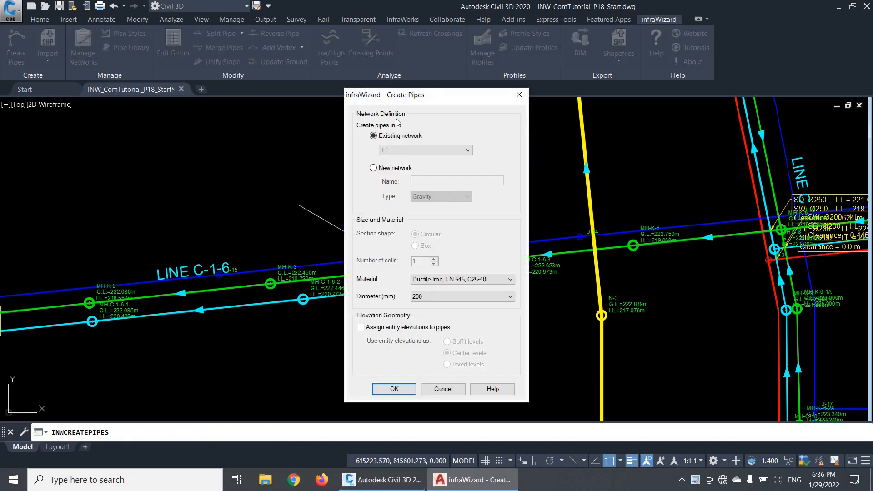
Convert the sketched line into a 200 mm uPVC gravity pipe in new network DM
left_click_drag(384, 95, 489, 102)
type("DM")
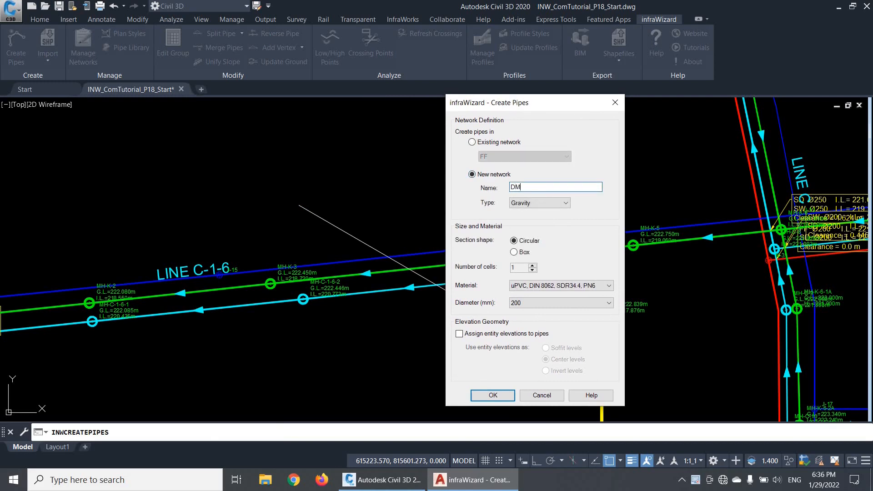
left_click(492, 395)
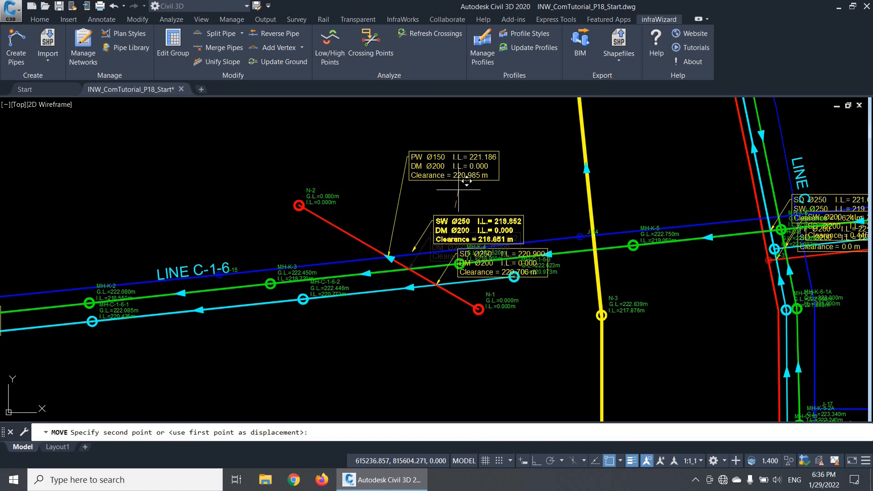
Place the moved clearance label beside the DM pipe, then zoom to the SD Ø300 crossing label
left_click(436, 285)
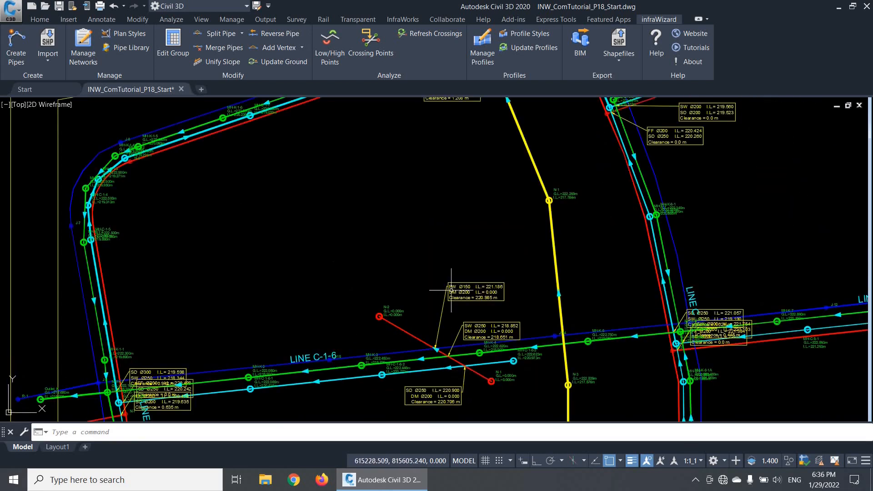
scroll("up", 3)
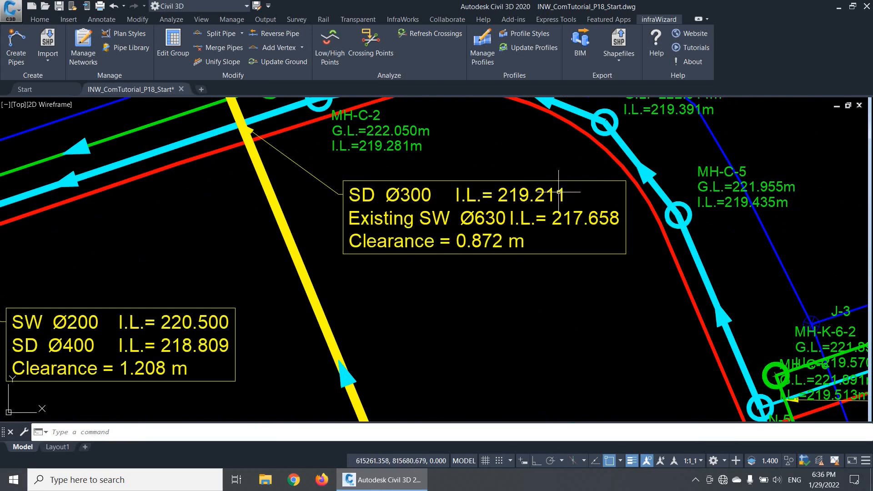
mouse_move(415, 209)
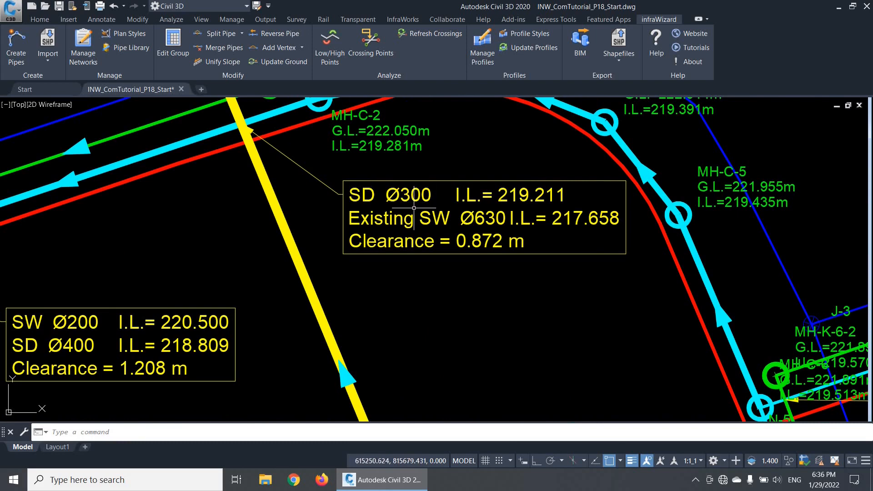
mouse_move(524, 217)
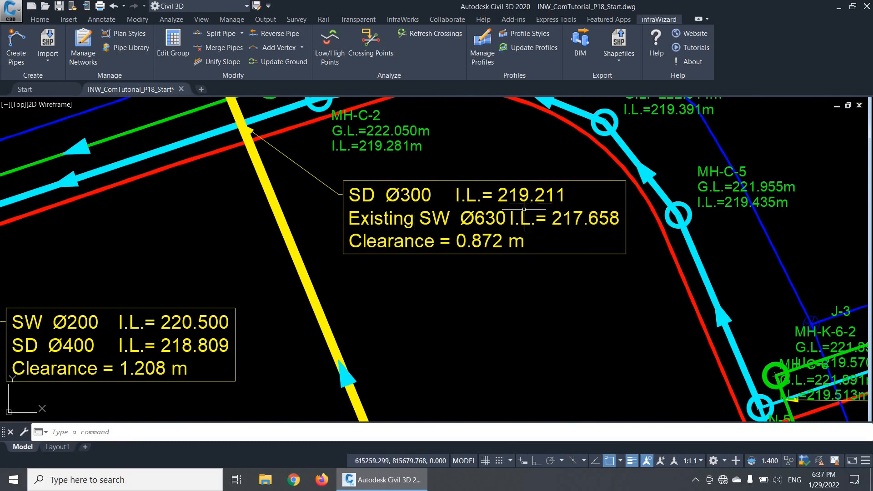
mouse_move(480, 253)
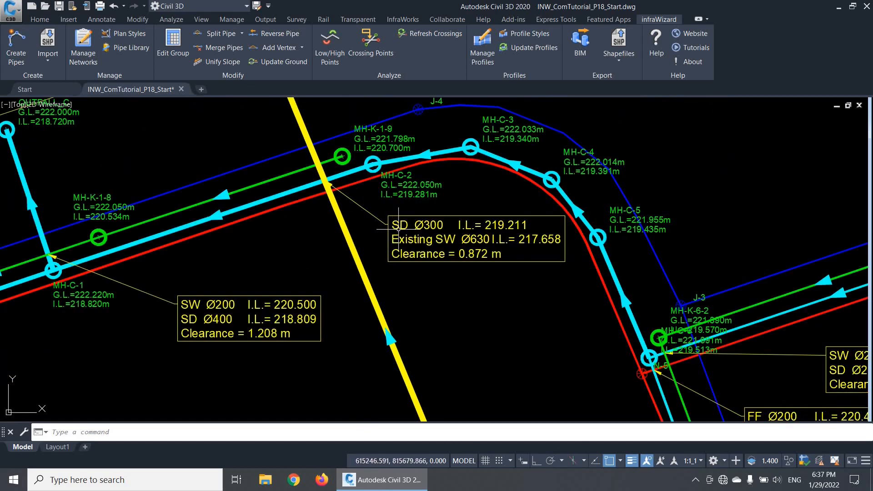
scroll("up", 3)
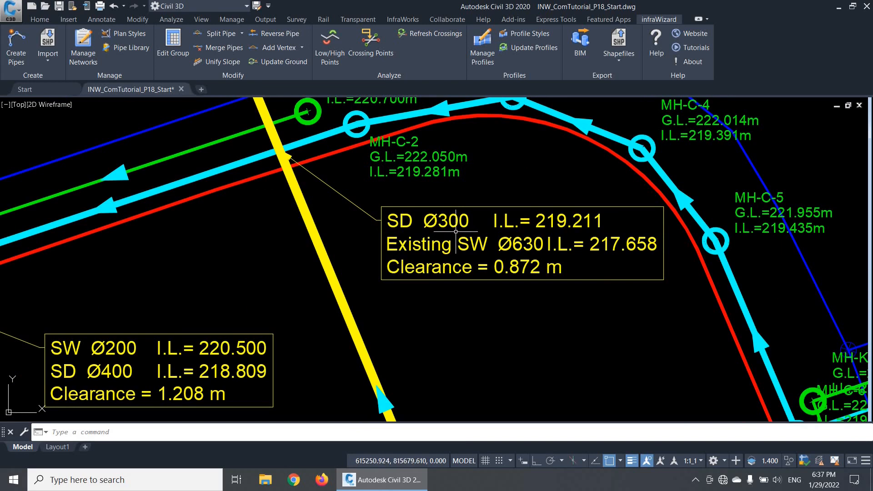
mouse_move(526, 231)
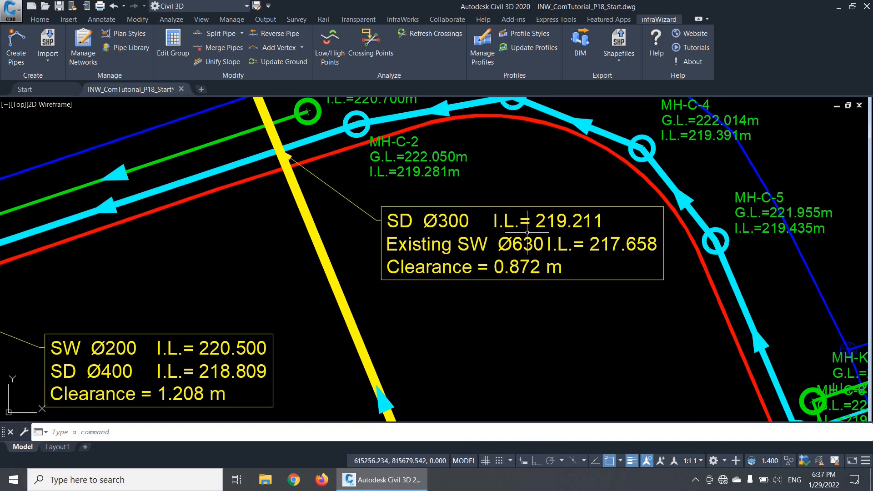
mouse_move(428, 228)
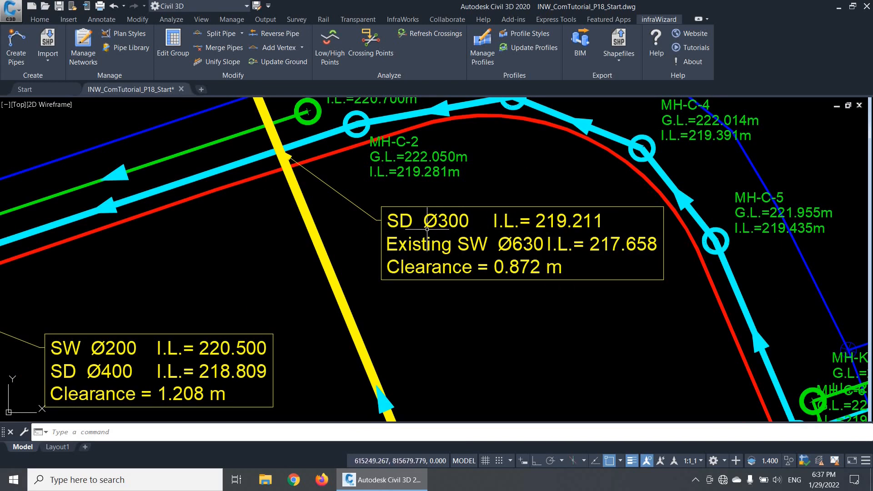
mouse_move(370, 244)
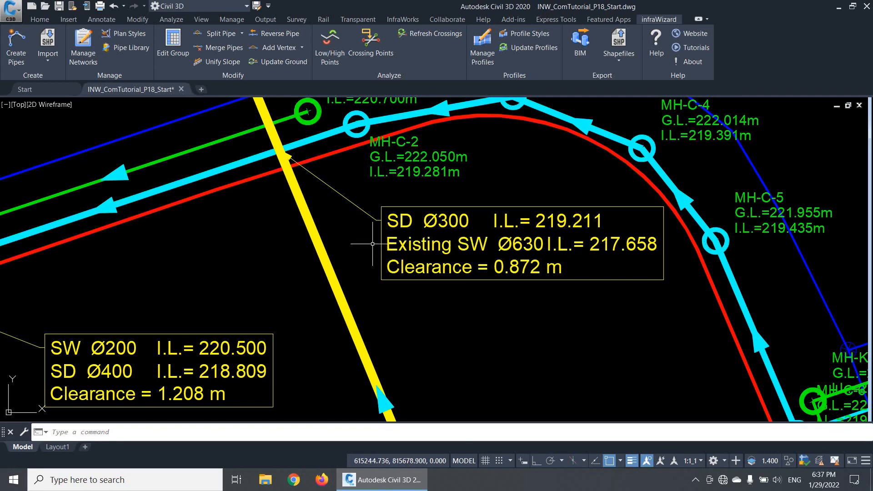
mouse_move(414, 255)
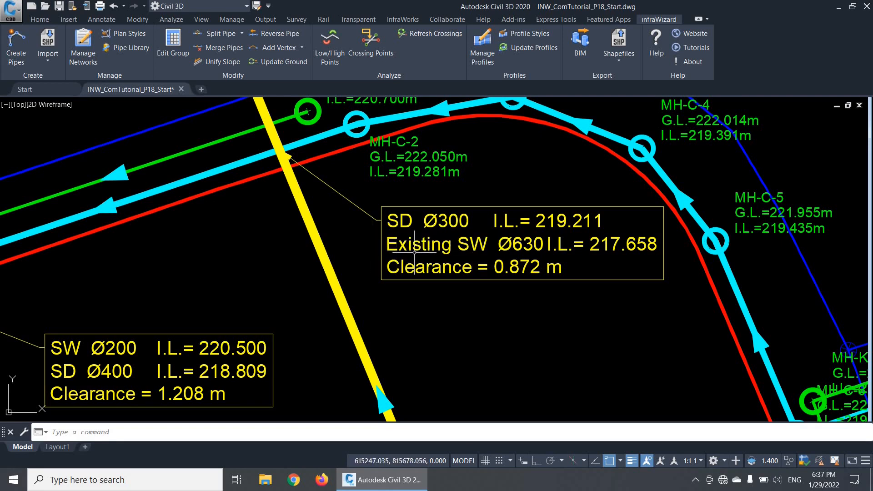
mouse_move(515, 253)
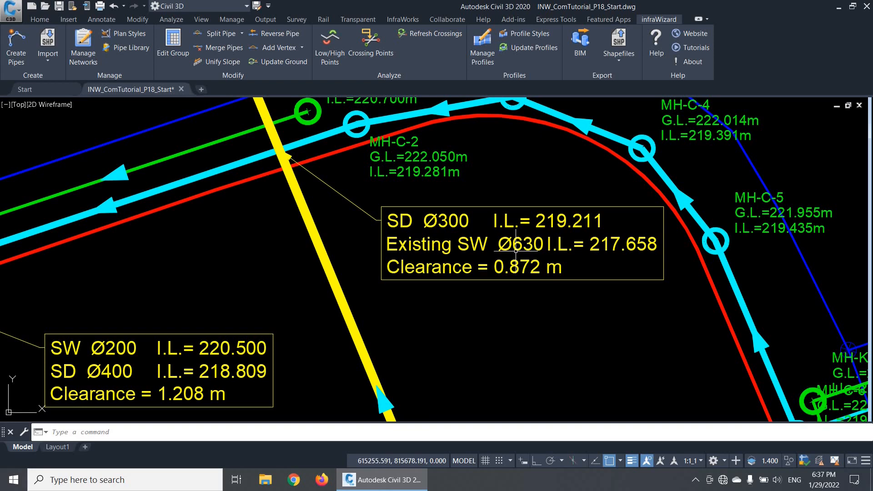
mouse_move(645, 255)
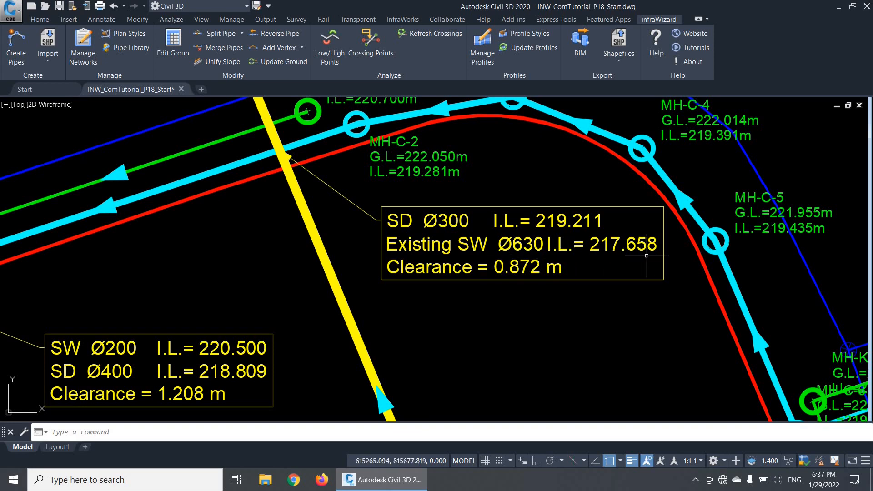
mouse_move(568, 289)
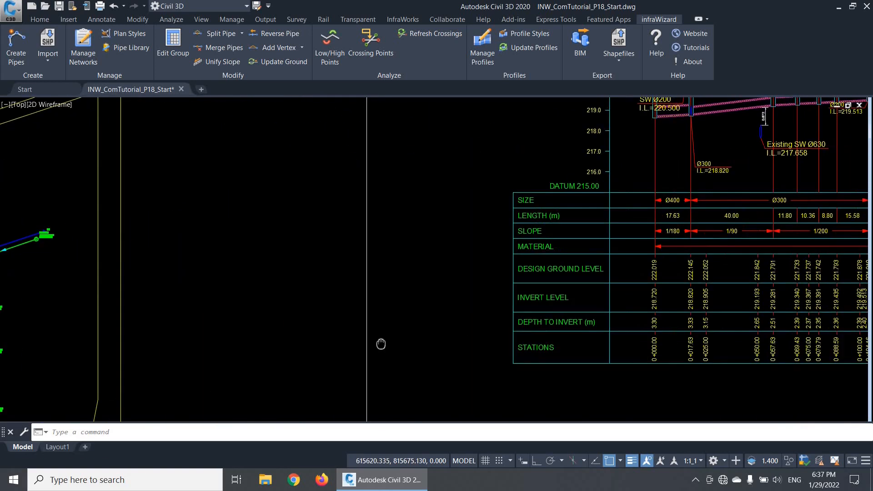
scroll("up", 3)
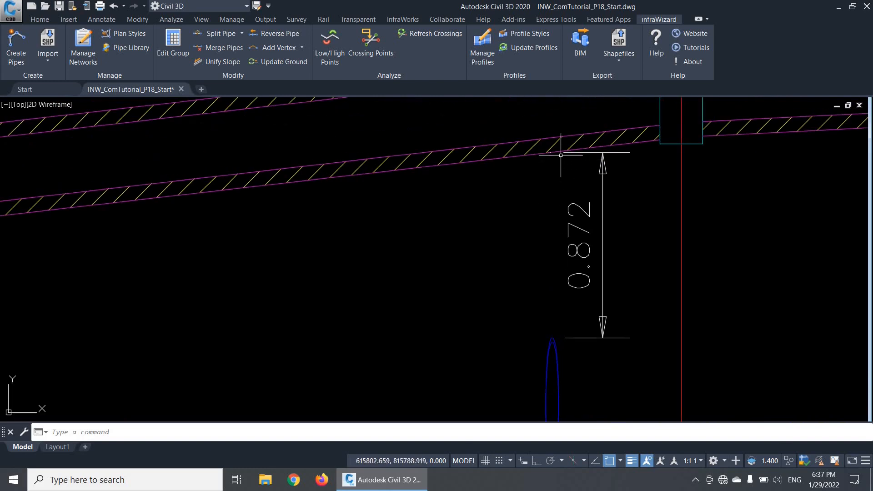
mouse_move(551, 181)
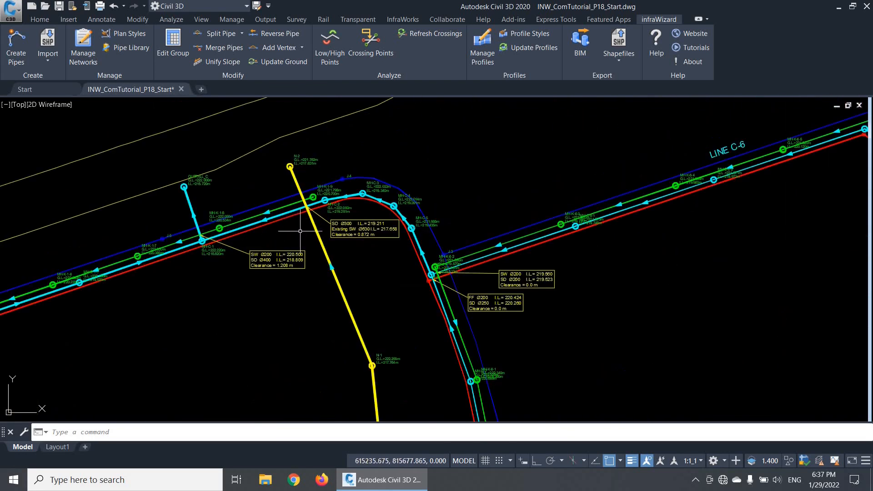
Create a second pipe in existing network DM and begin separating its overlapping clearance labels
scroll("up", 3)
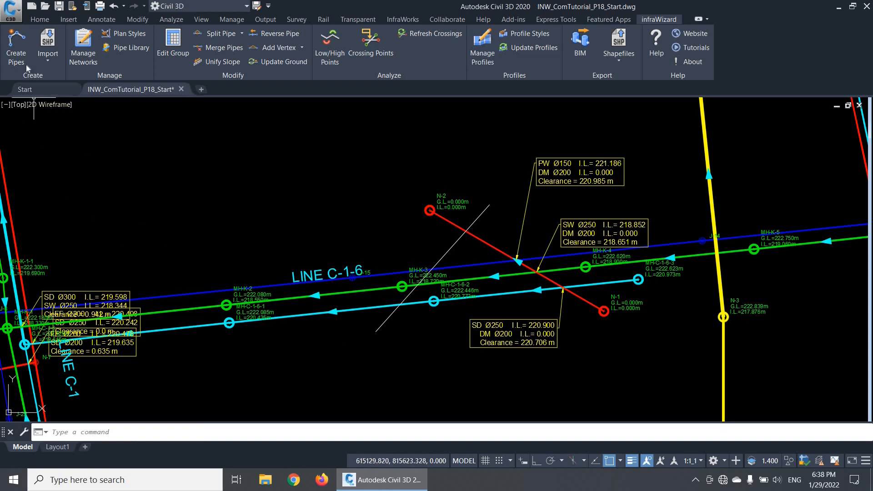
left_click(15, 45)
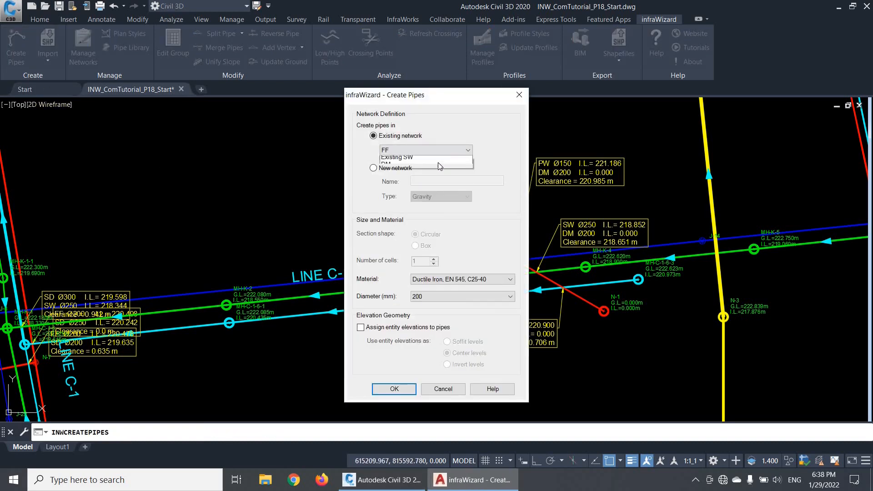
left_click(388, 164)
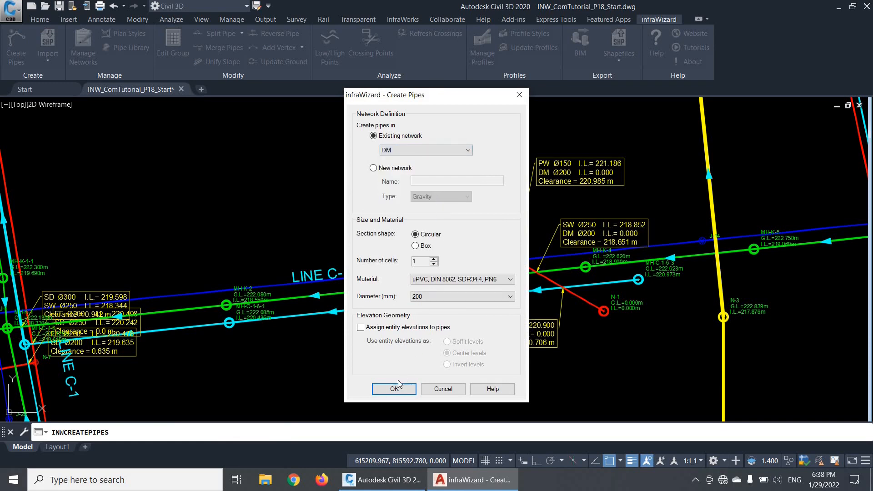
left_click(394, 389)
type("M")
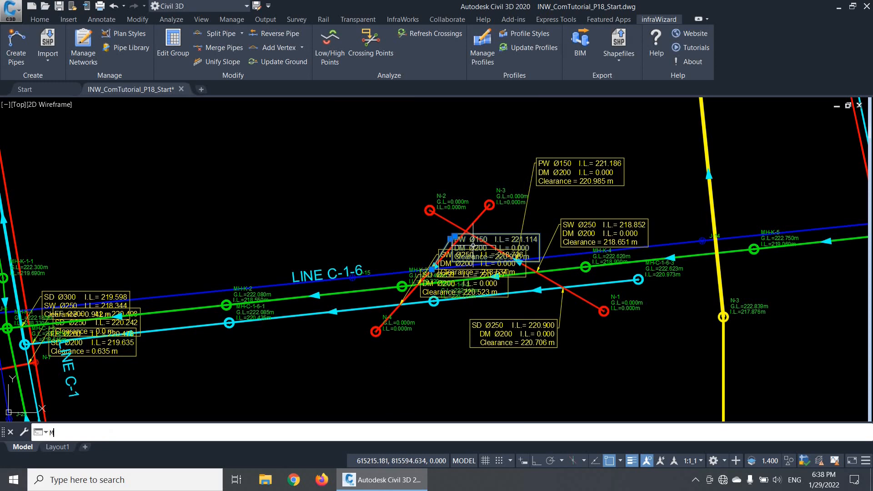
key("Return")
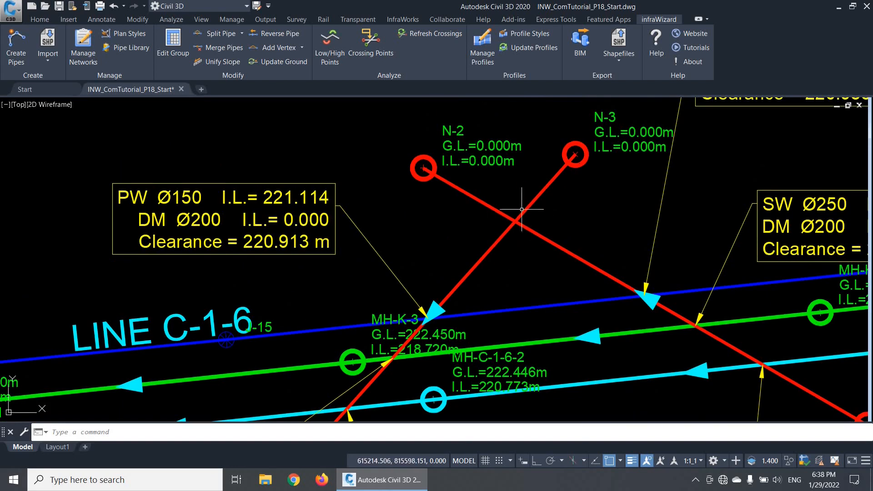
Refresh crossing annotations to 0.753 m clearance and open Edit Pipe for SW pipe P-1
scroll("down", 3)
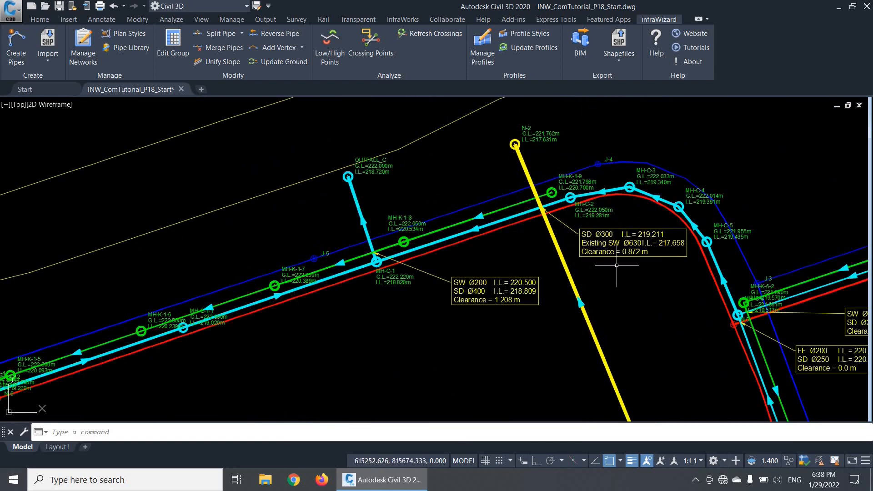
mouse_move(487, 161)
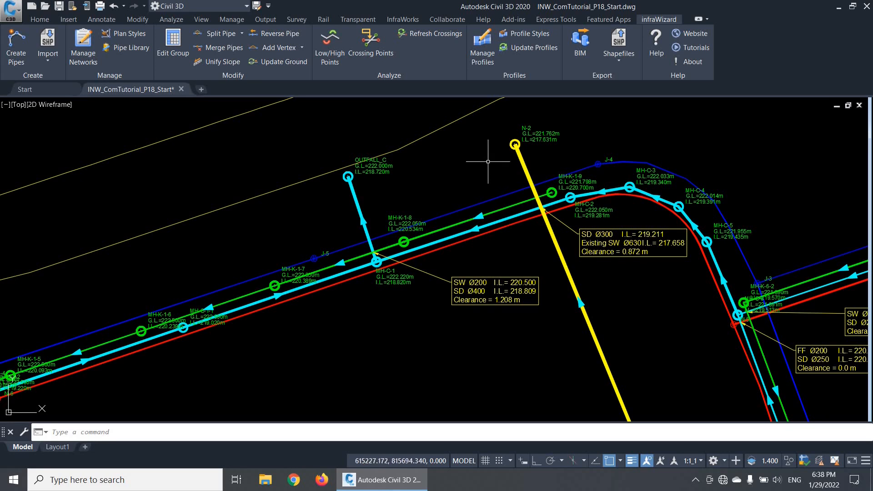
left_click(513, 143)
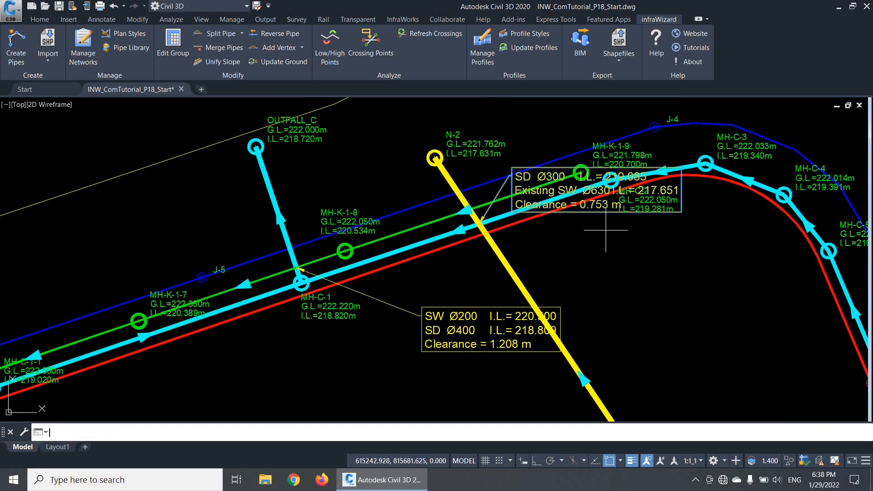
mouse_move(476, 230)
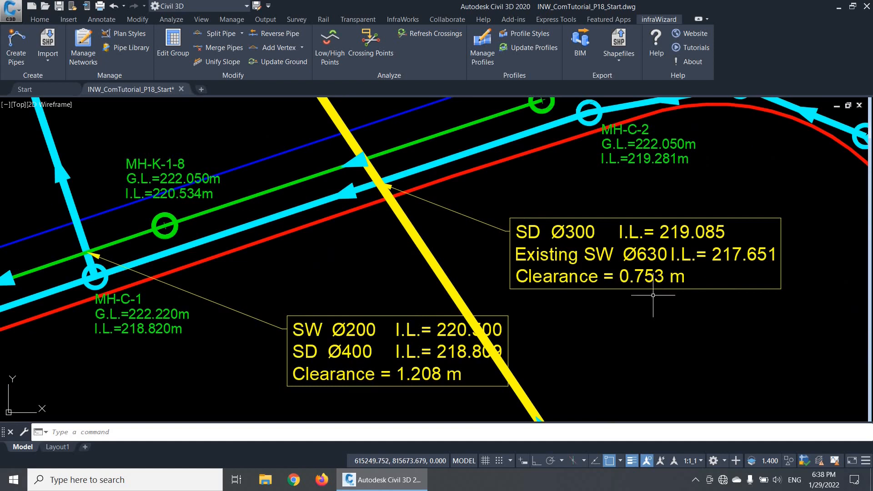
scroll("down", 3)
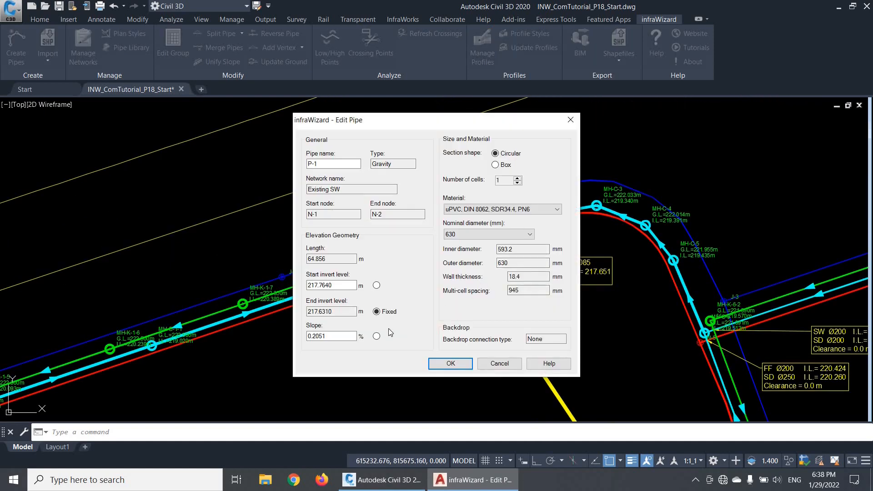
Set P-1's start invert level to 218.7640 m with the slope fixed
left_click(376, 336)
type("218.7640")
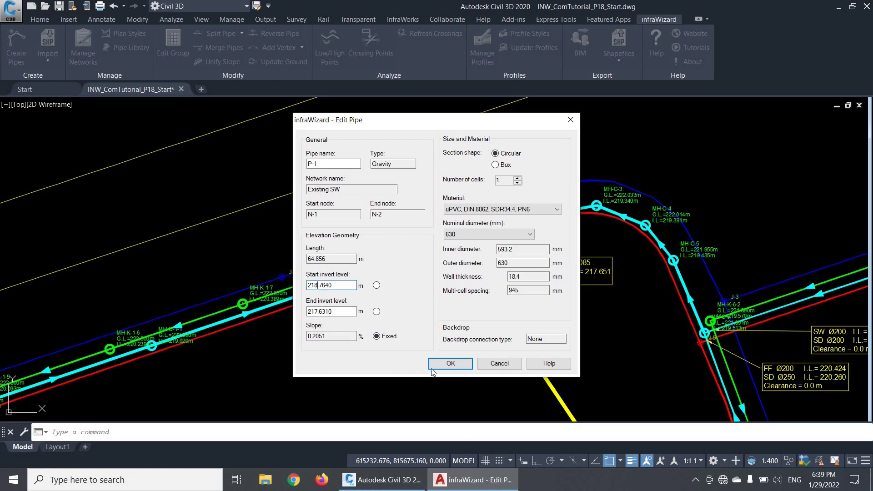
left_click(449, 363)
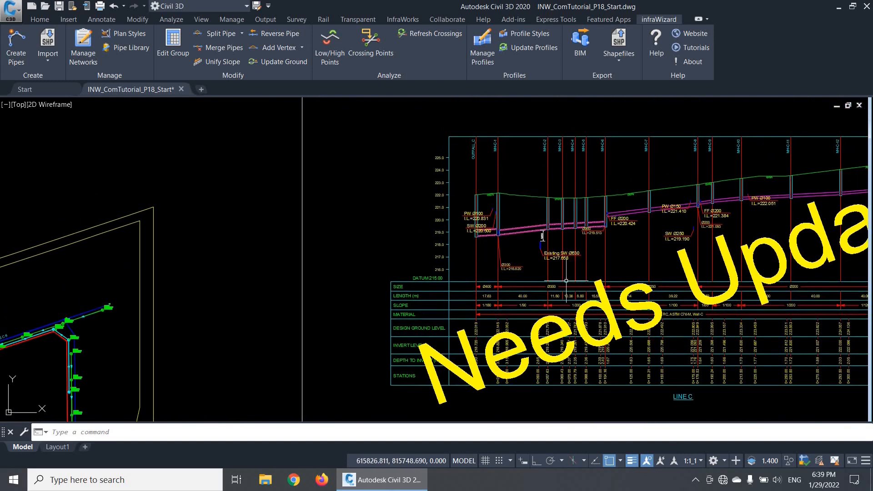
scroll("up", 3)
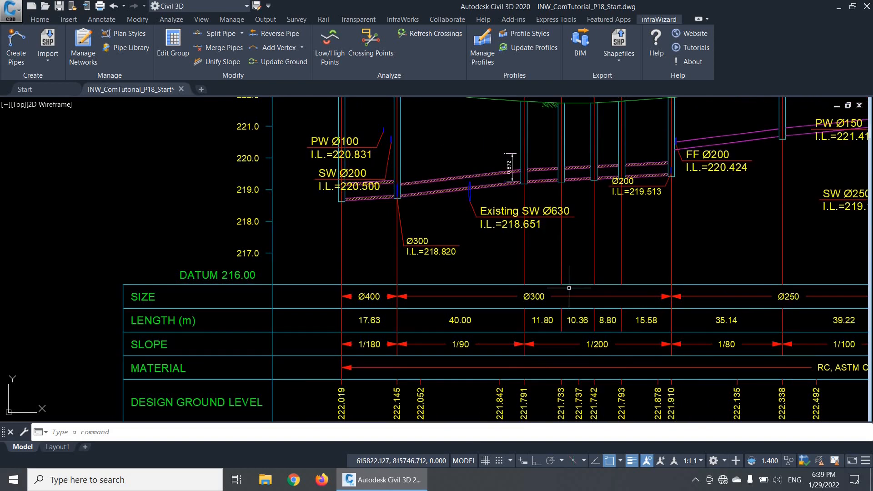
scroll("up", 3)
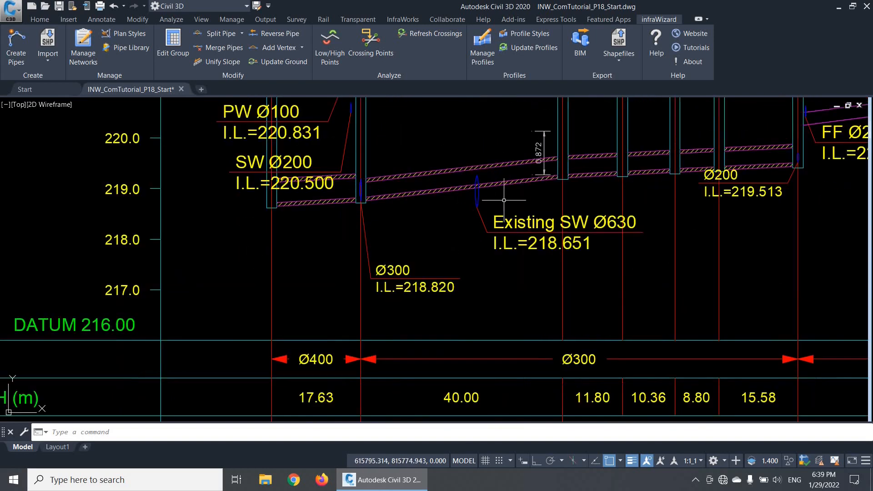
scroll("up", 3)
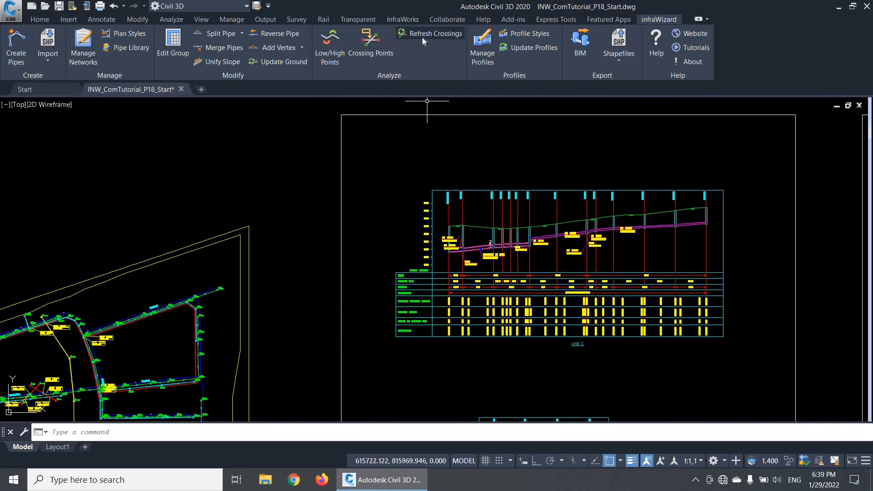
mouse_move(429, 33)
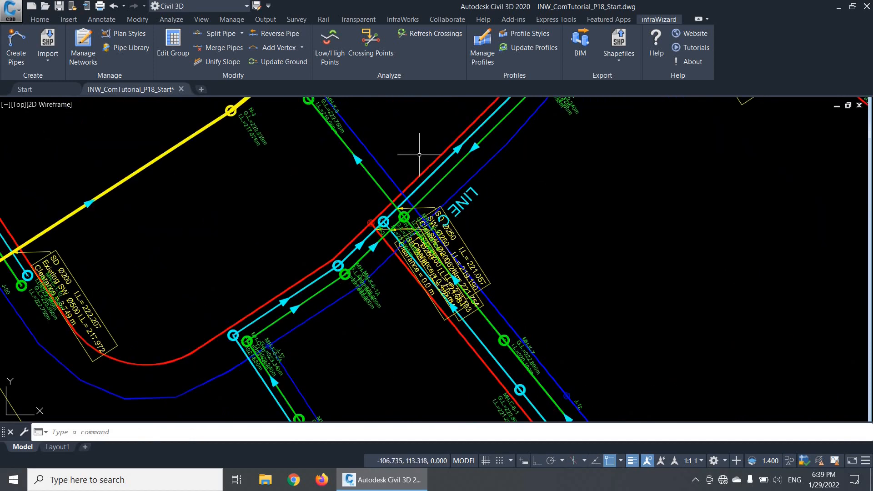
mouse_move(532, 242)
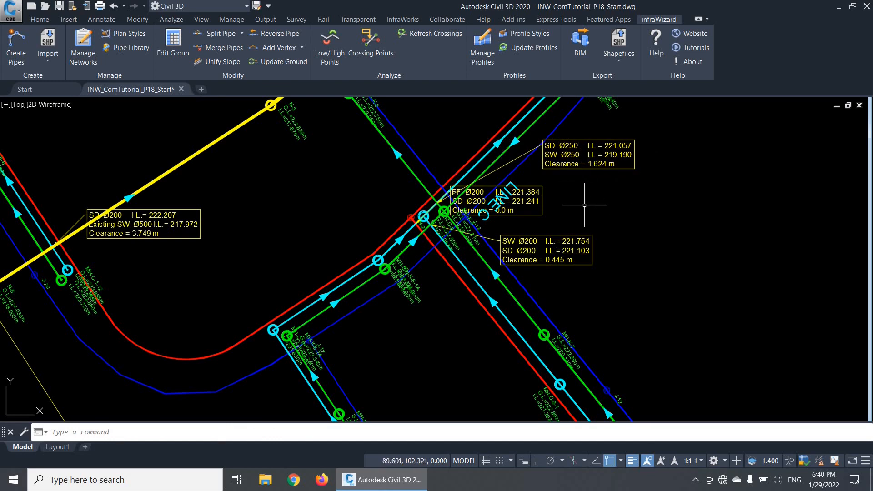
mouse_move(610, 265)
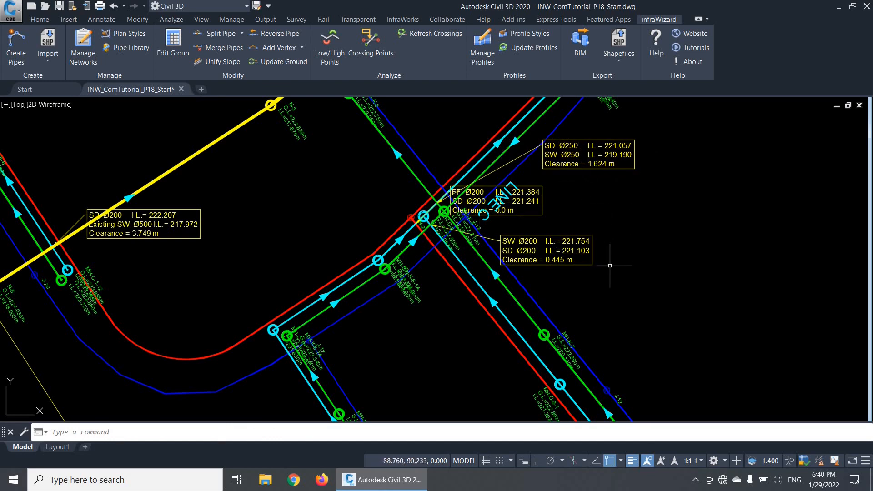
scroll("up", 3)
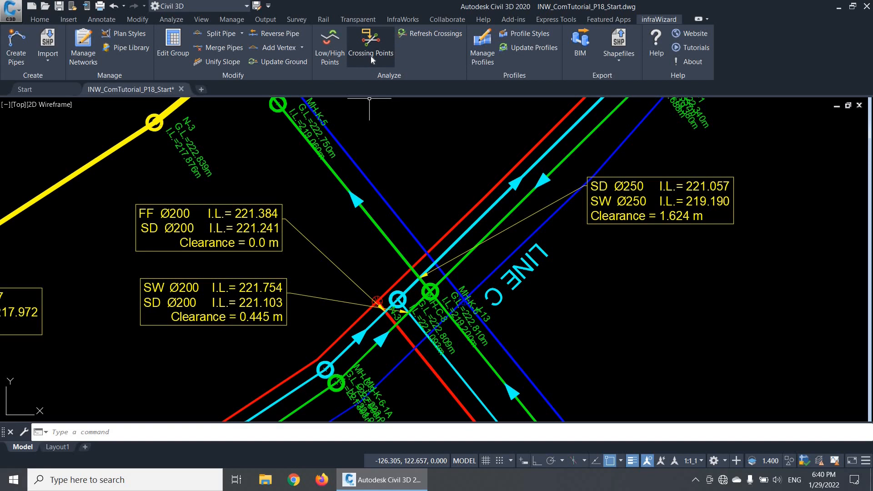
mouse_move(369, 45)
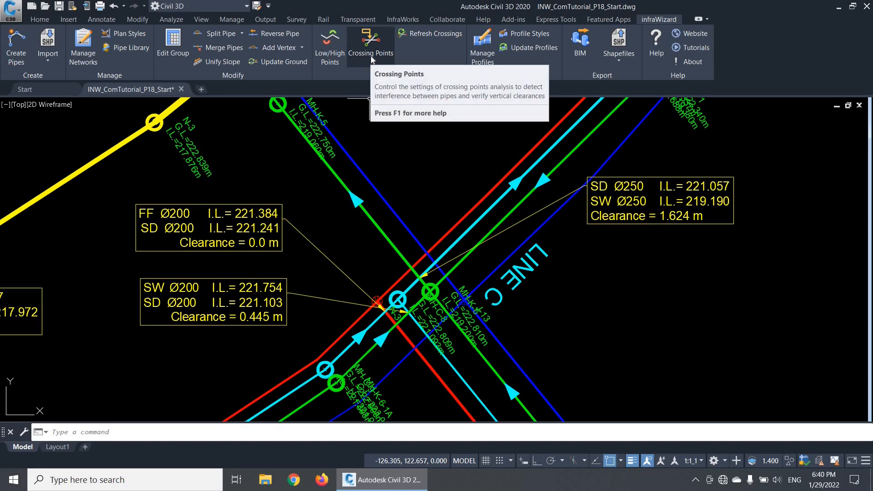
Move every crossing combination, including SD x DM and SD x SW, to Undisplayed
left_click(370, 42)
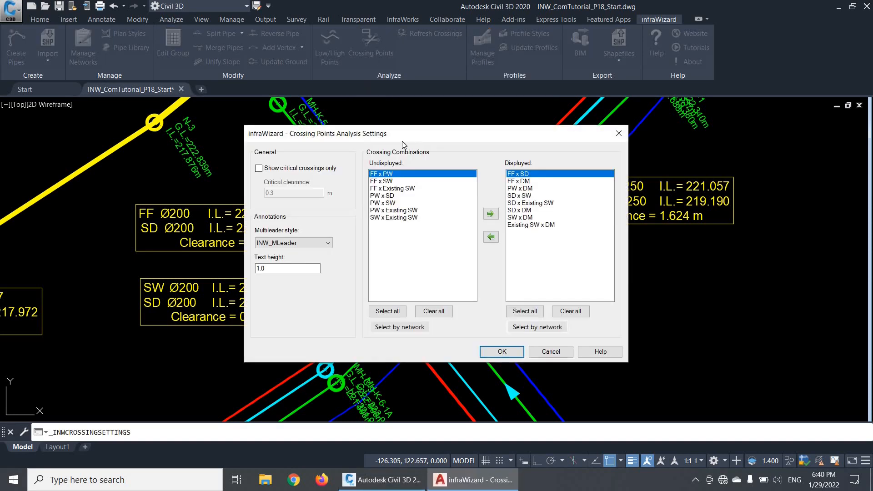
mouse_move(509, 232)
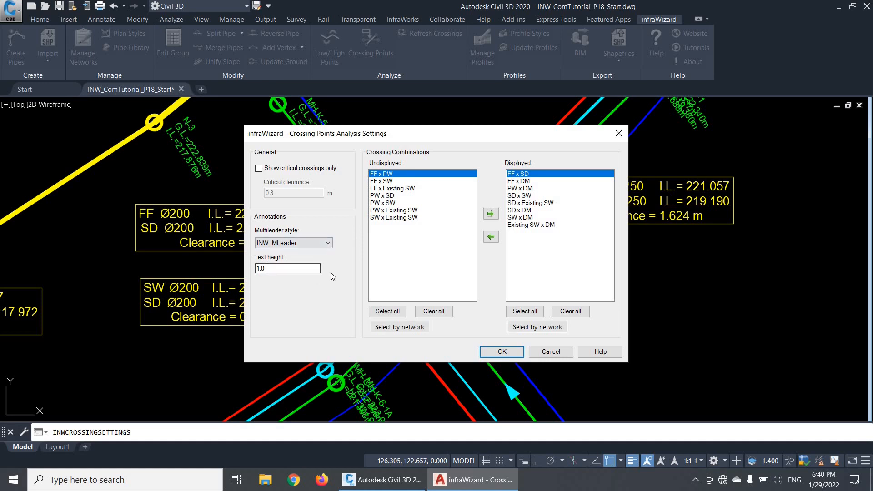
mouse_move(525, 228)
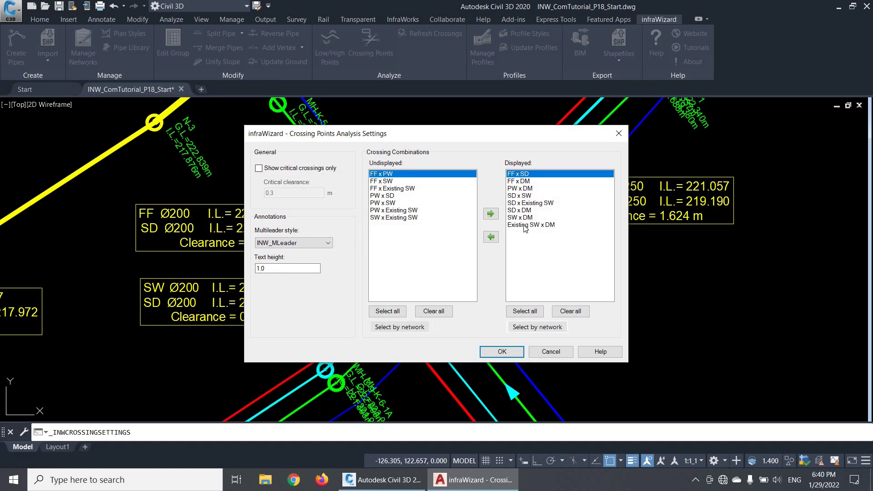
mouse_move(453, 213)
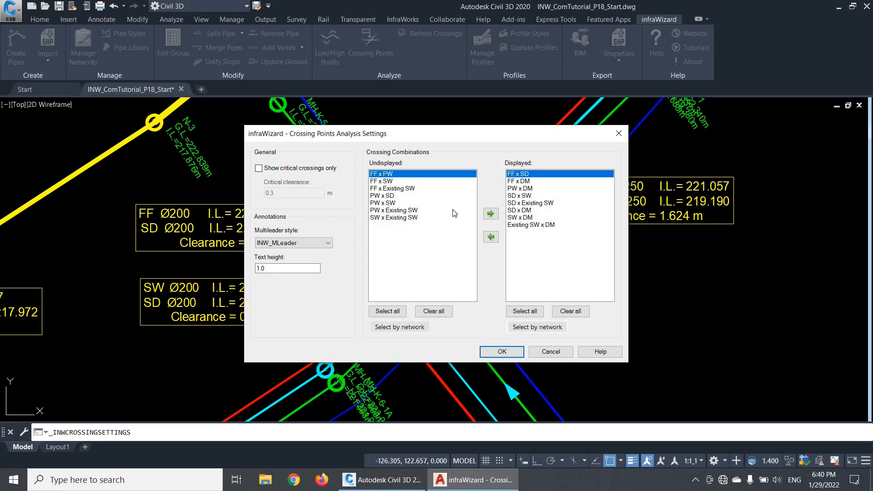
mouse_move(454, 201)
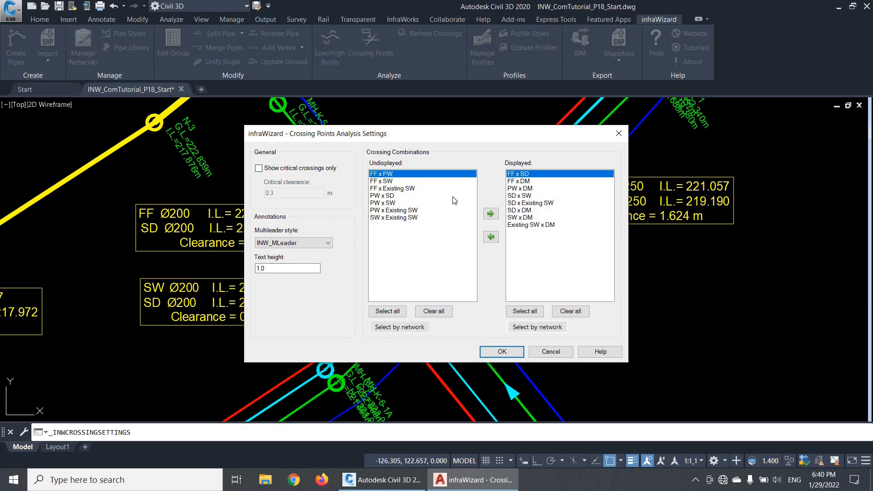
mouse_move(434, 239)
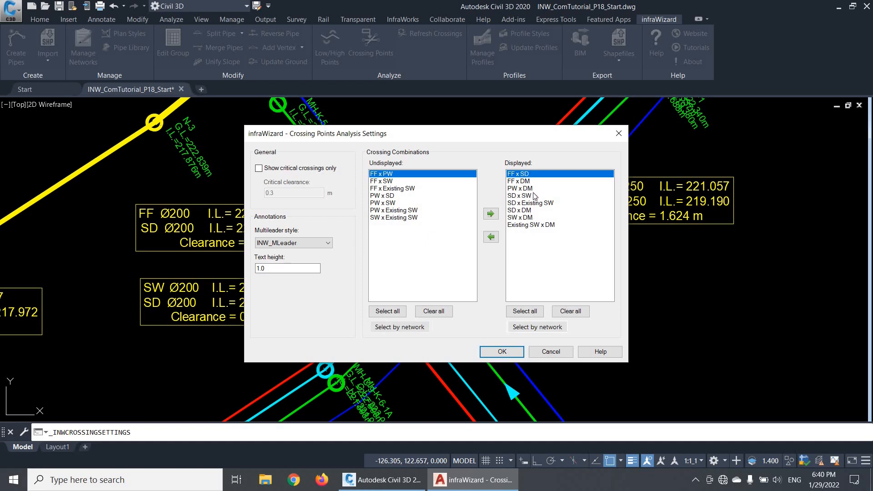
mouse_move(550, 168)
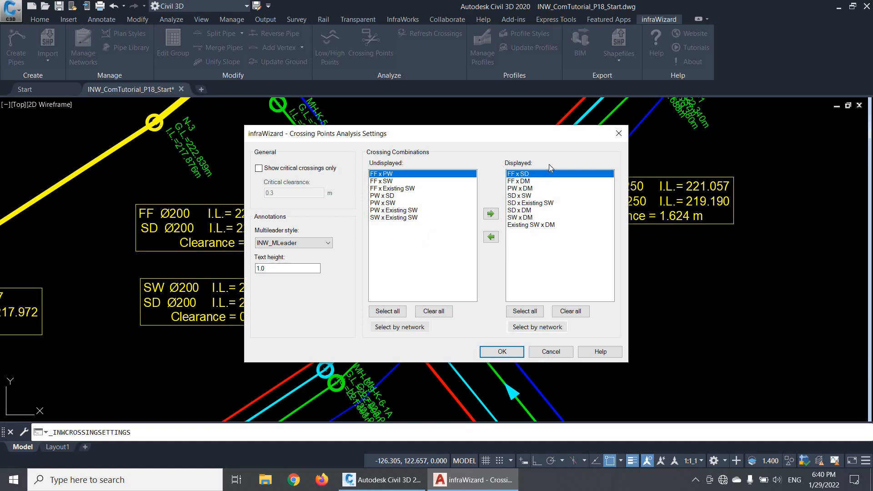
left_click(519, 210)
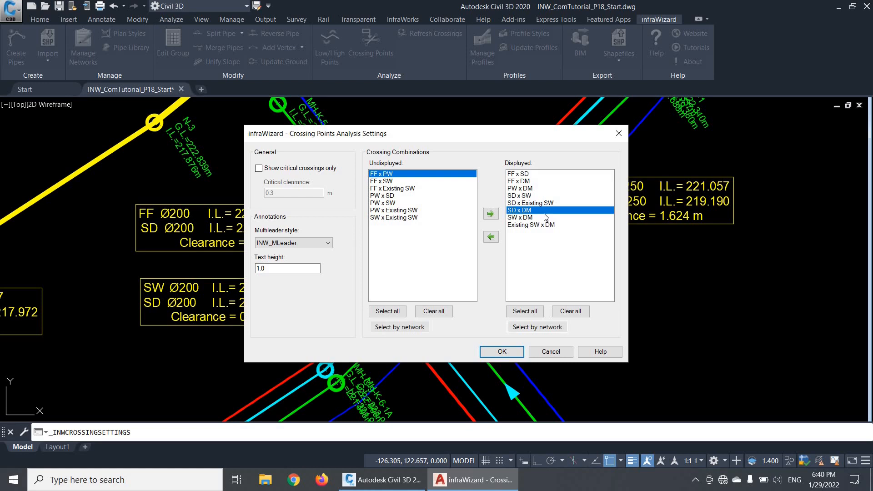
left_click(490, 237)
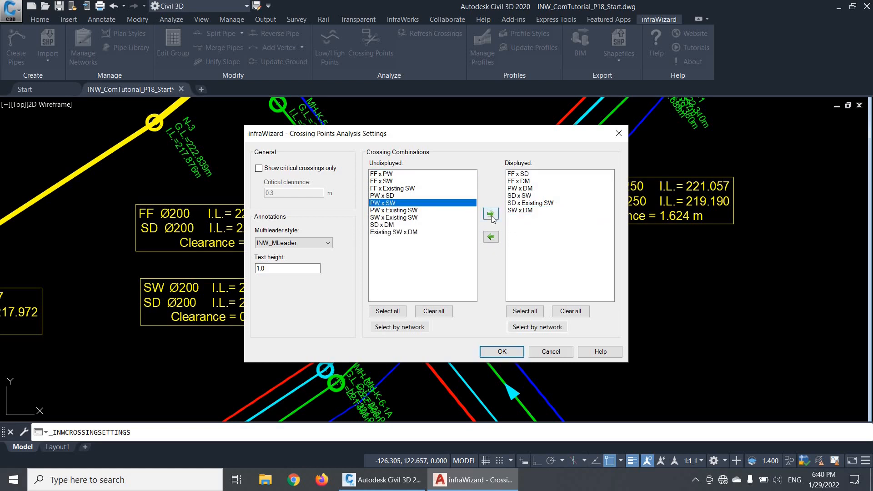
left_click(490, 215)
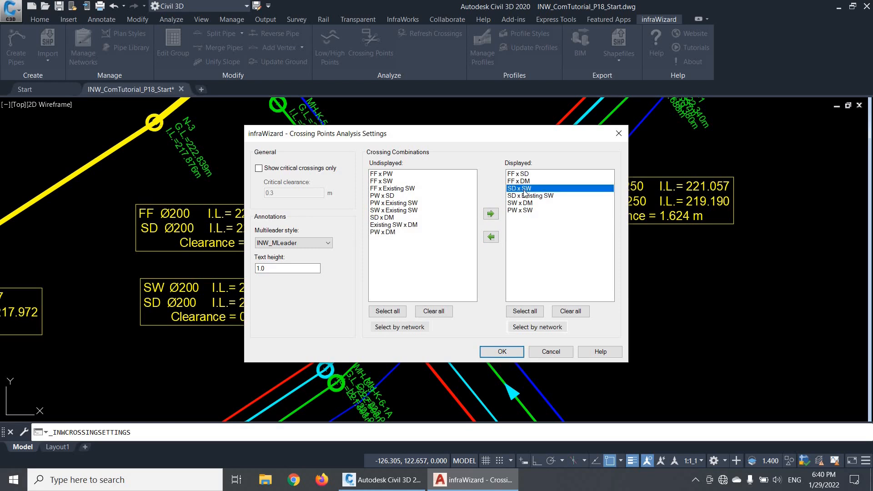
left_click(490, 236)
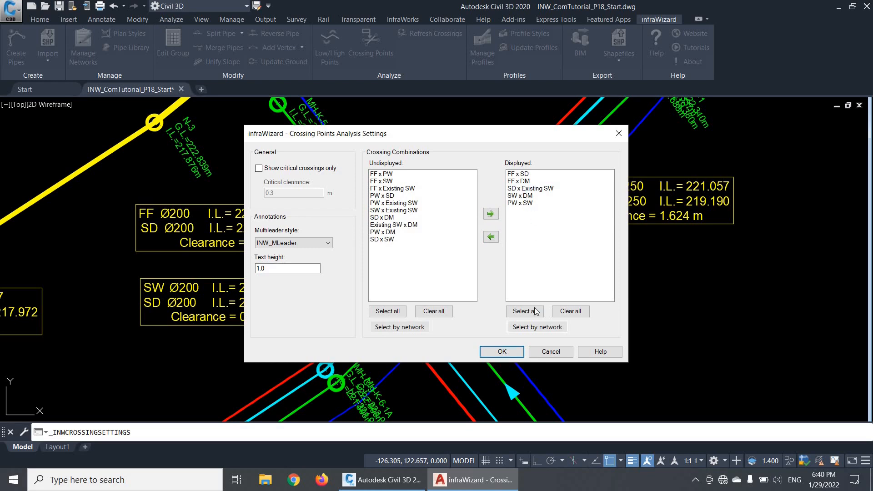
left_click(523, 311)
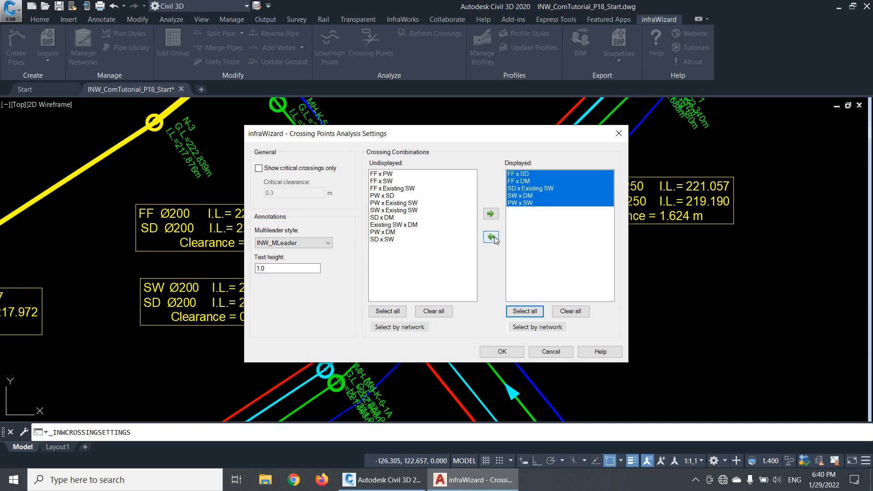
left_click(490, 236)
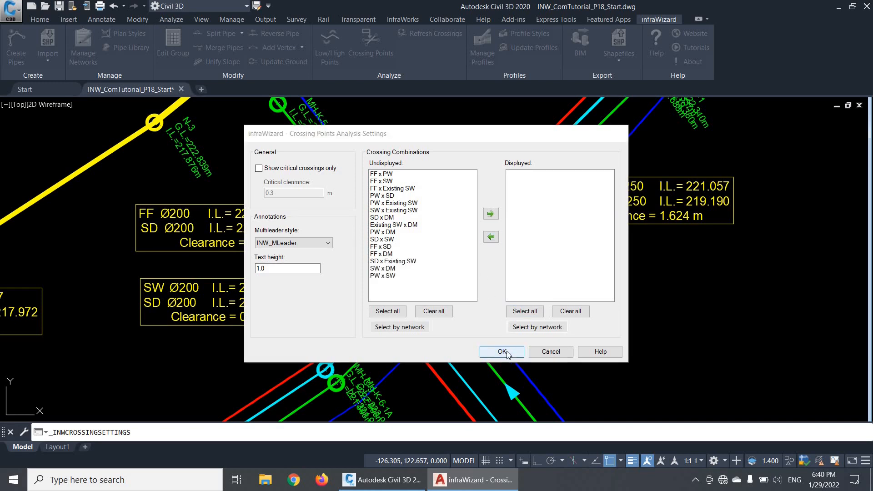
left_click(501, 351)
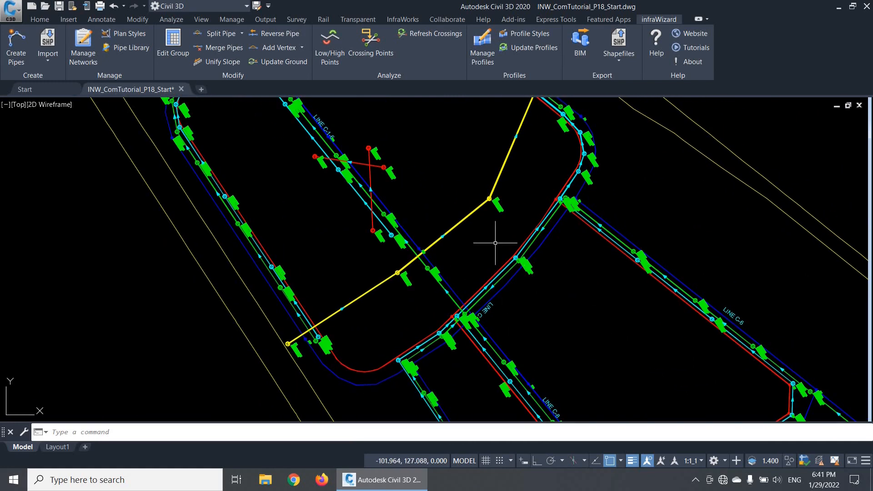
Display the five SD crossing combinations using Select by network SD
left_click(370, 46)
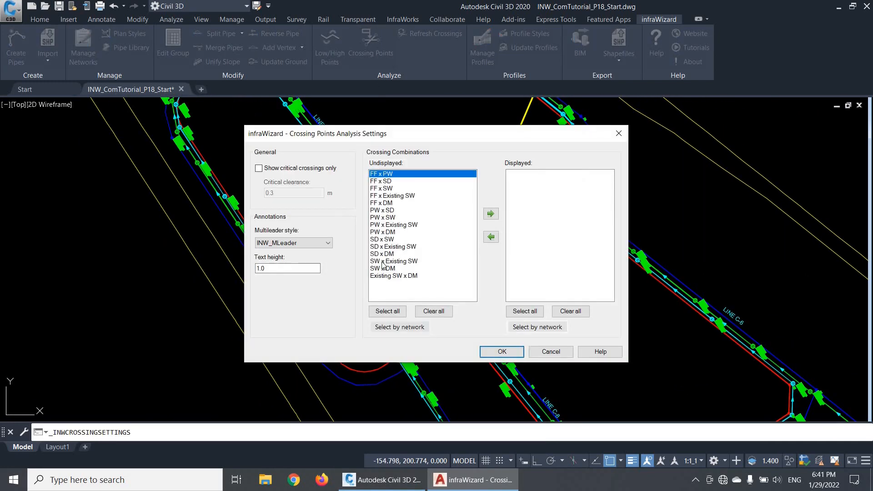
left_click(399, 326)
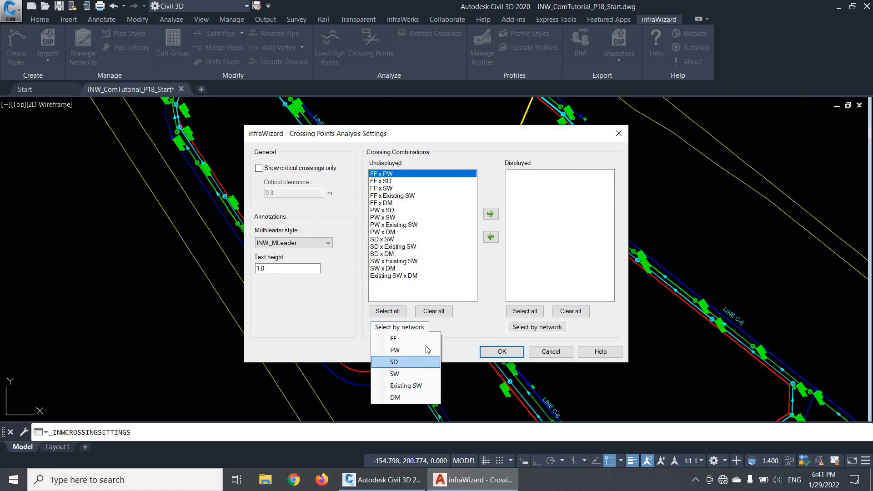
mouse_move(412, 364)
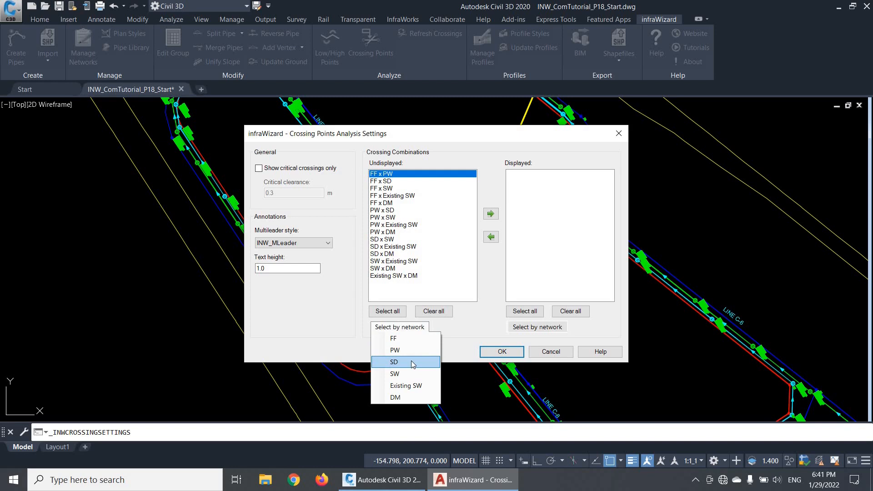
mouse_move(435, 365)
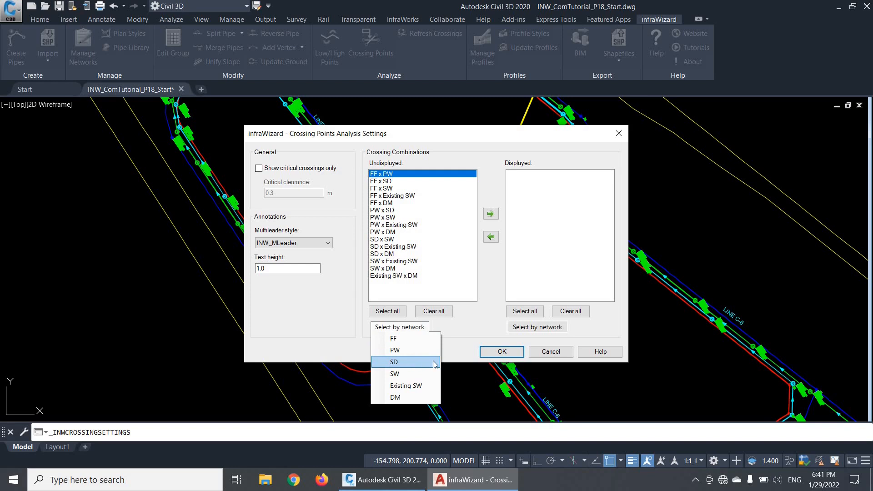
left_click(394, 362)
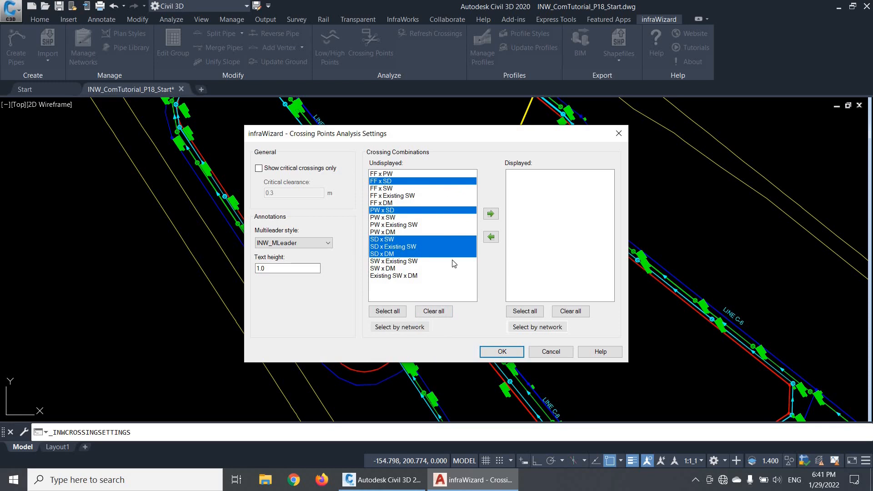
left_click(490, 213)
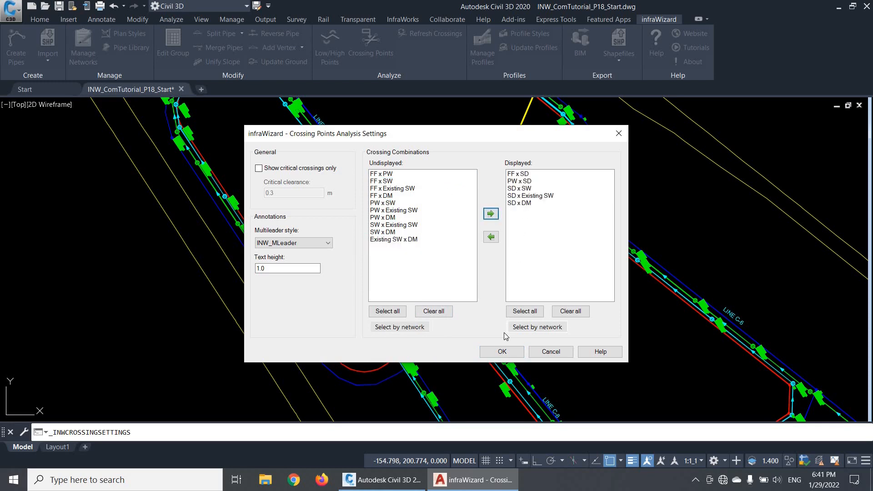
left_click(501, 352)
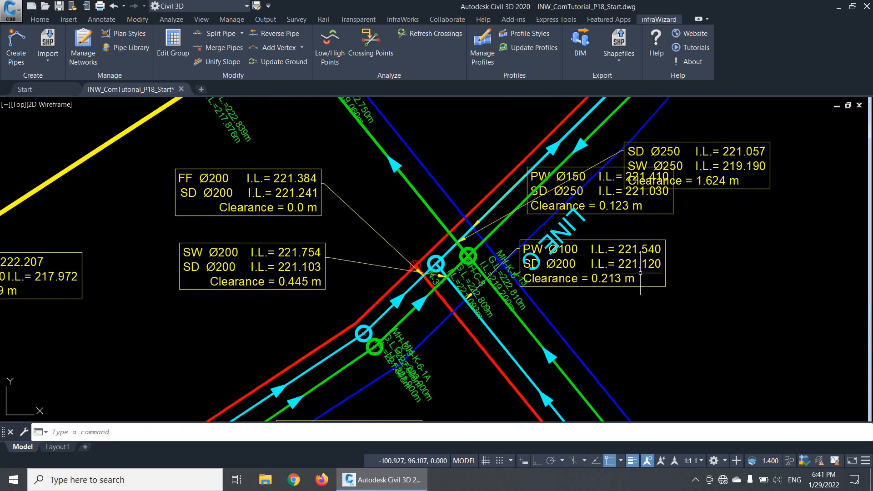
mouse_move(311, 277)
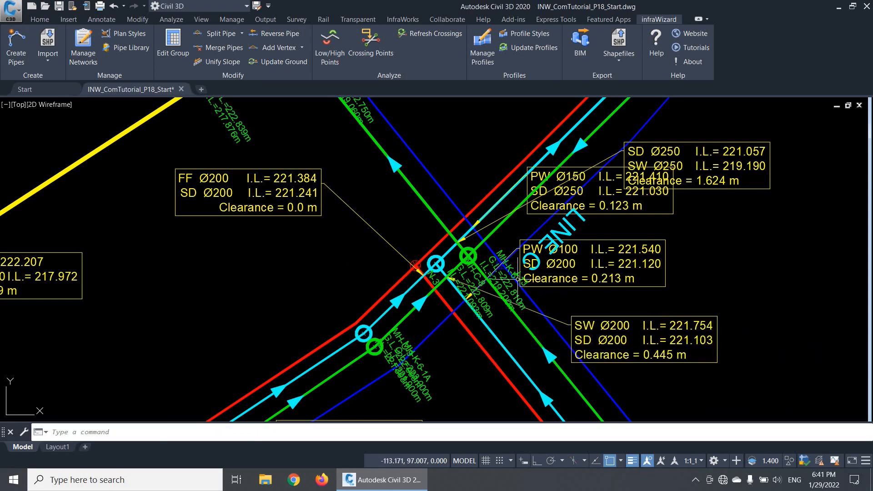
mouse_move(455, 325)
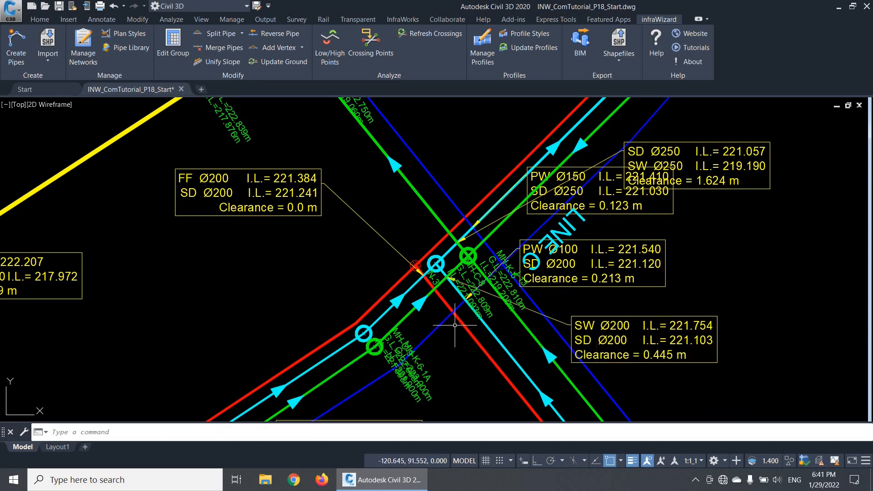
Reopen the Crossing Points settings after moving the 0.445 m label aside
left_click(370, 44)
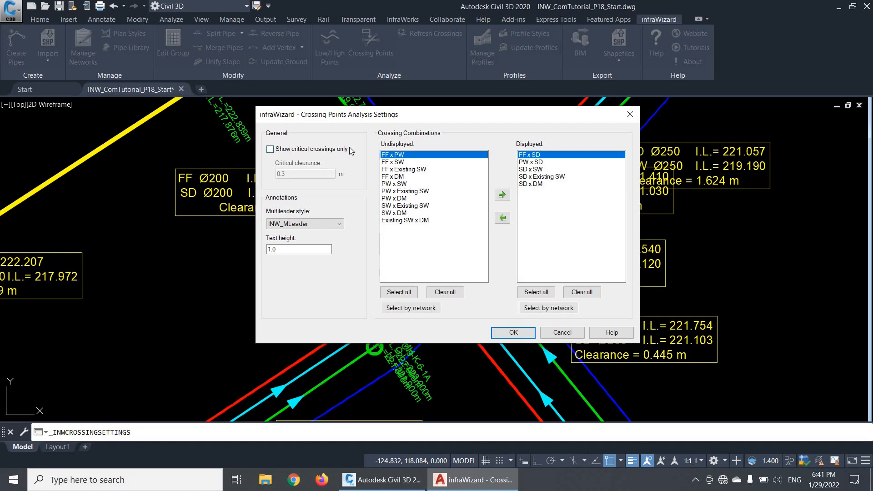
mouse_move(352, 166)
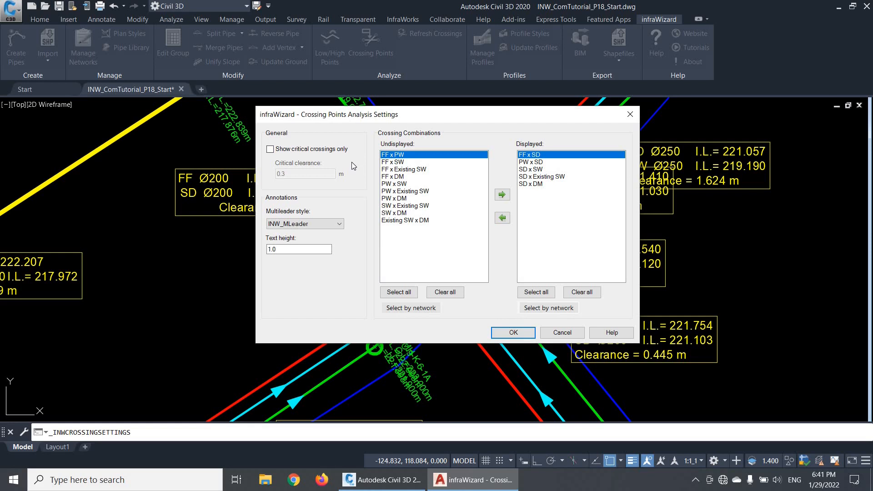
mouse_move(325, 166)
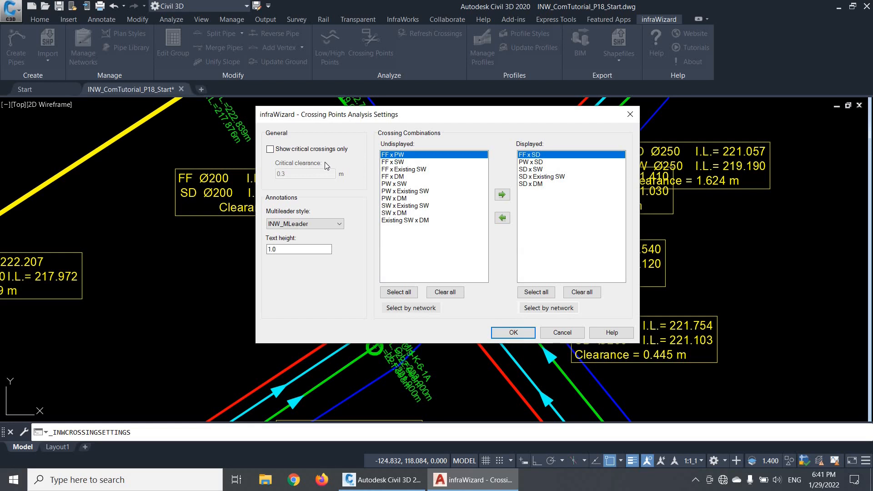
Show critical crossings only, with critical clearance set to 0.5 m
left_click(270, 148)
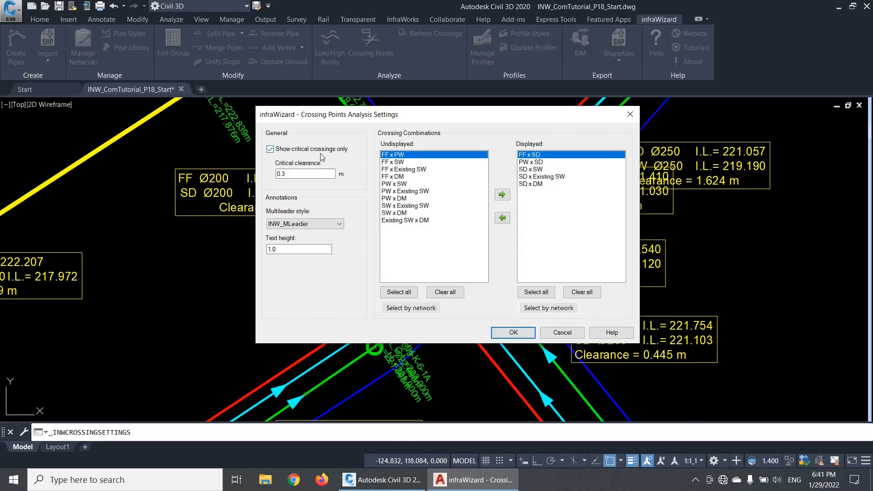
mouse_move(342, 159)
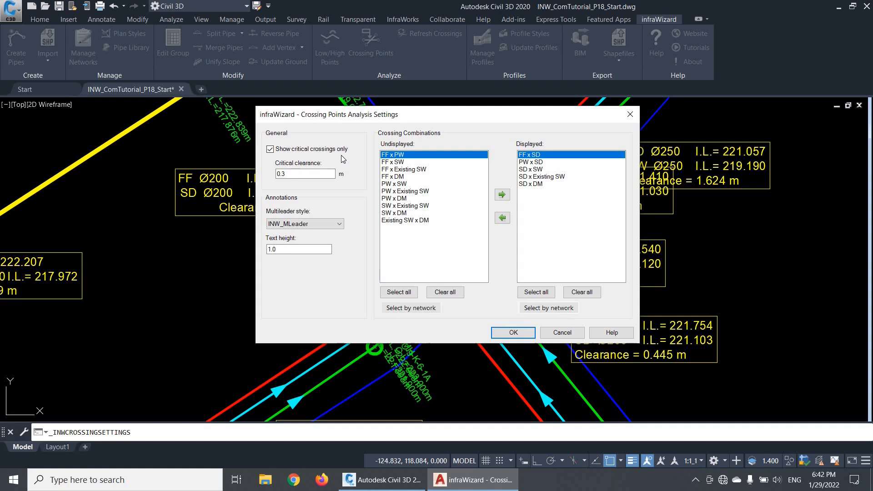
left_click(305, 174)
type("0.5")
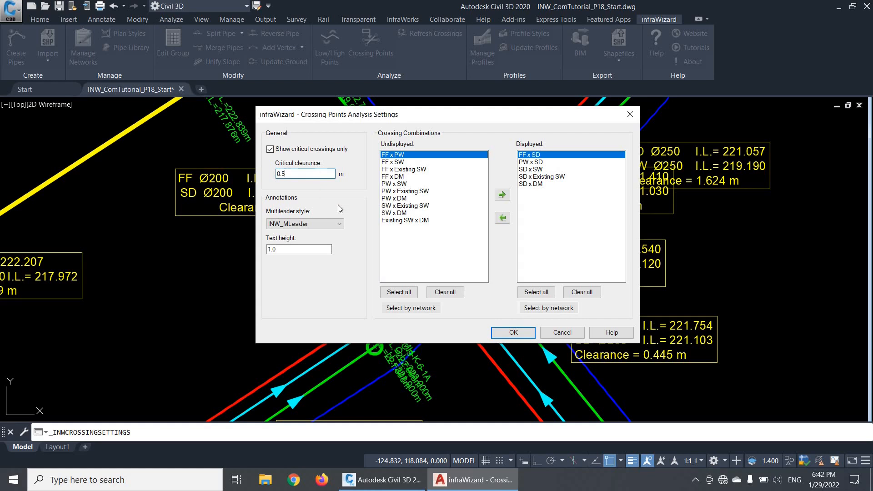
left_click(512, 333)
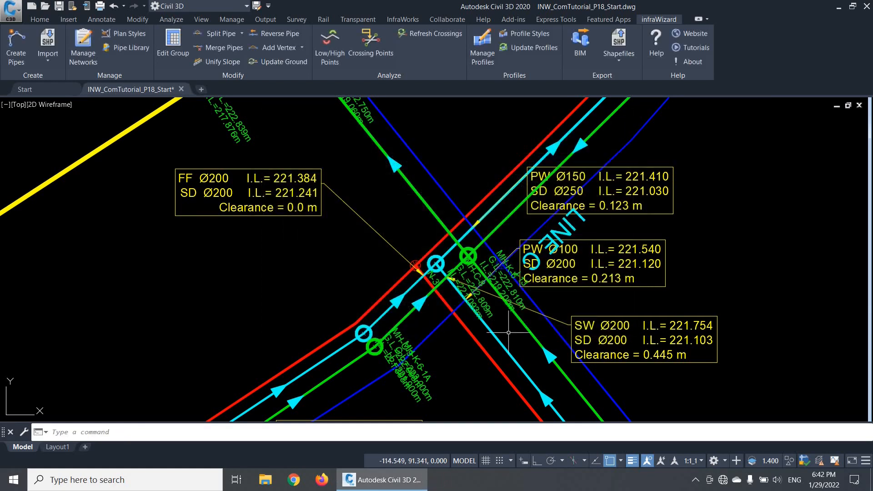
mouse_move(412, 246)
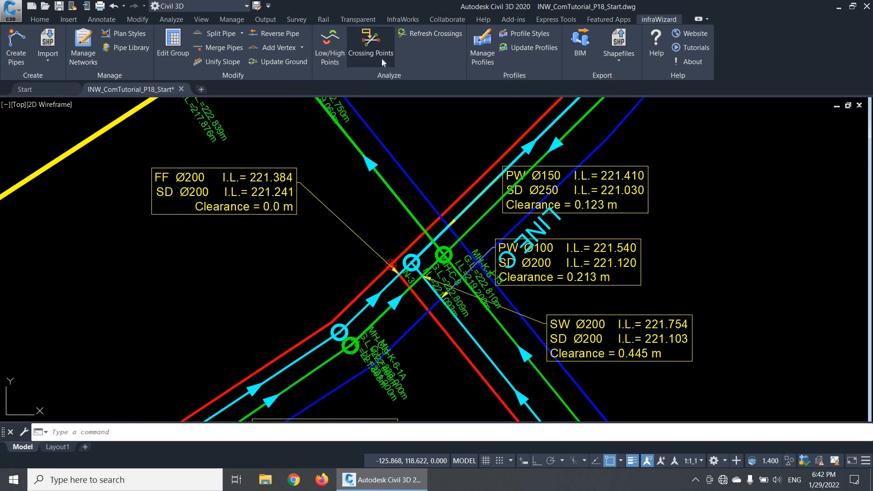
Set the crossing analysis critical clearance to 0.2 m and apply it
left_click(370, 42)
type("0.2")
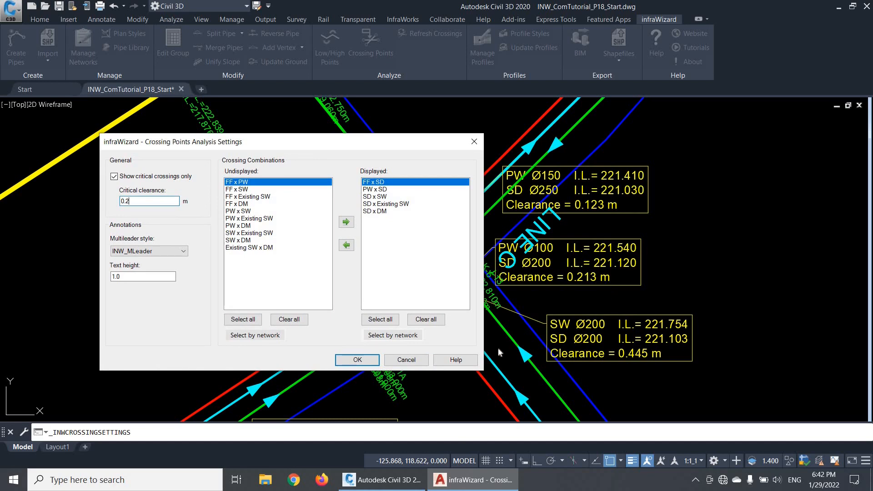
left_click(357, 359)
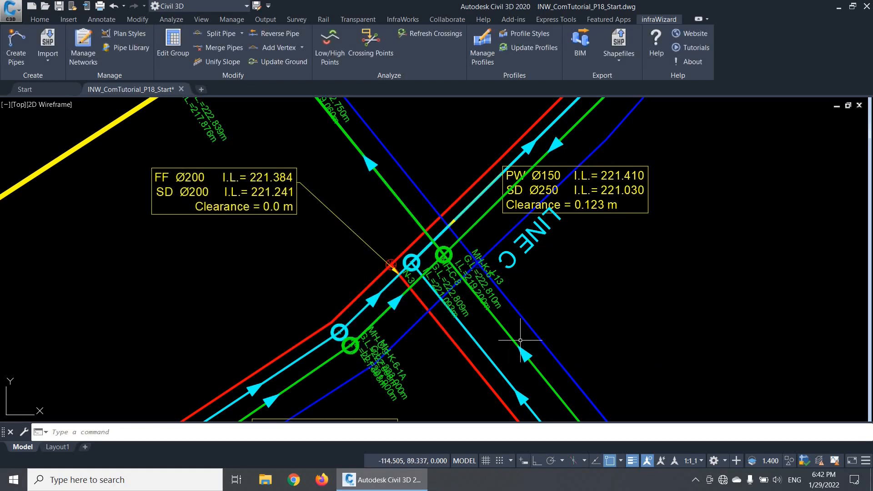
mouse_move(528, 330)
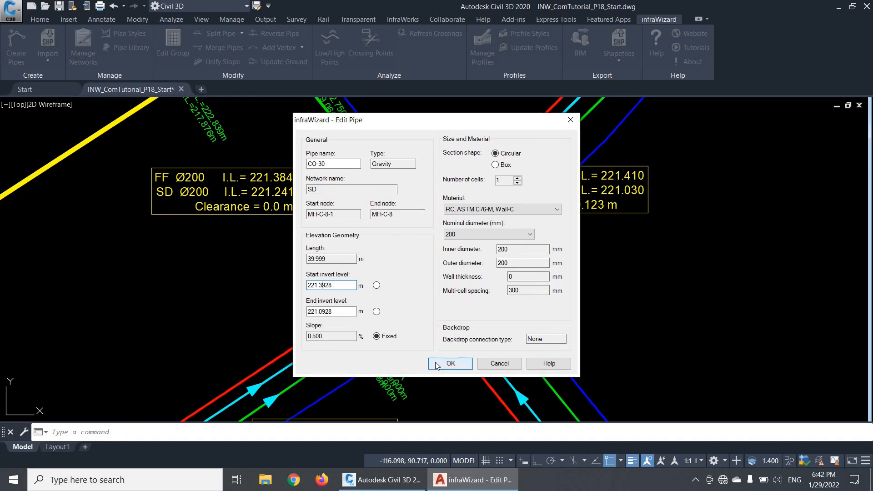
Confirm CO-30's raised invert levels and zoom out to view the new 0.113 m label
left_click(450, 364)
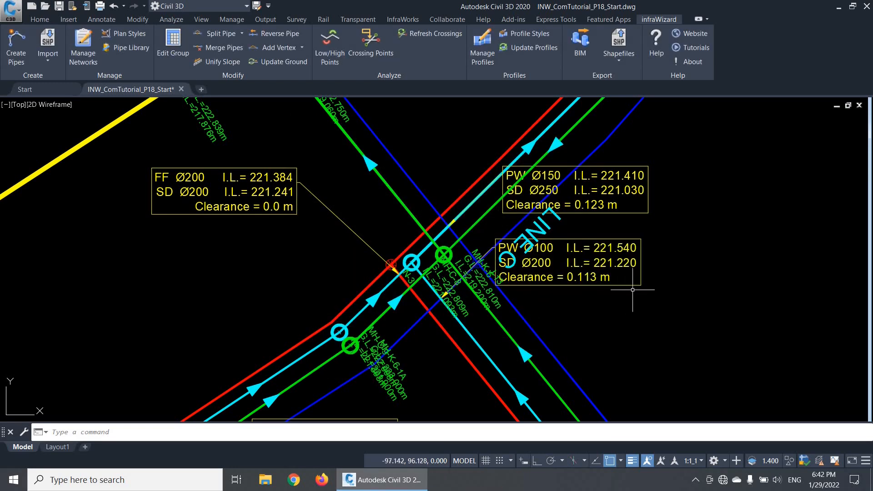
mouse_move(590, 293)
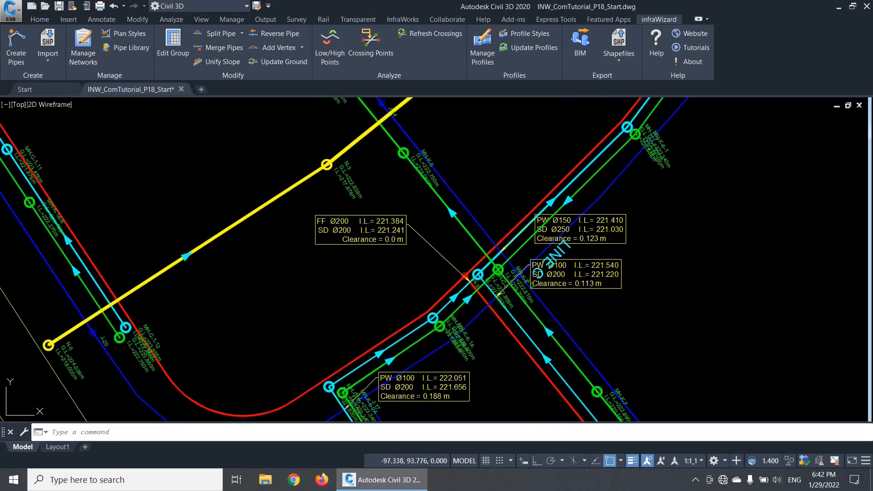
scroll("down", 3)
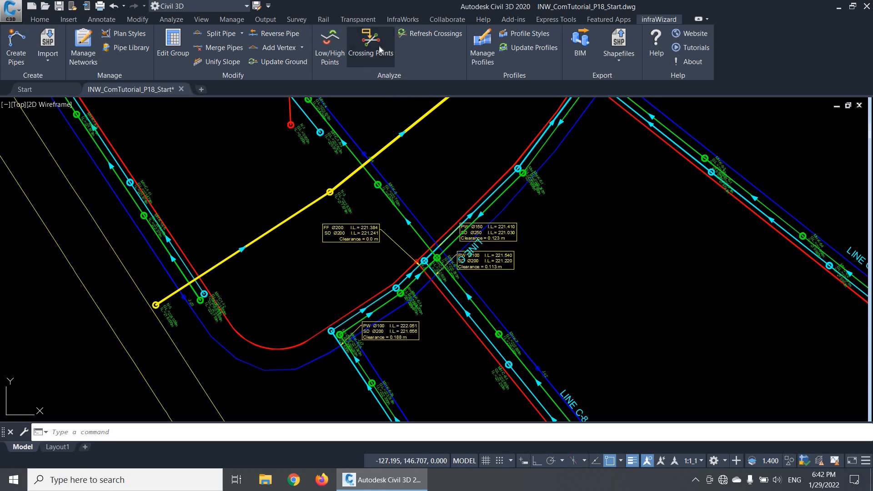
Keep the INW_MLeader style and set crossing annotation text height to 2
left_click(369, 42)
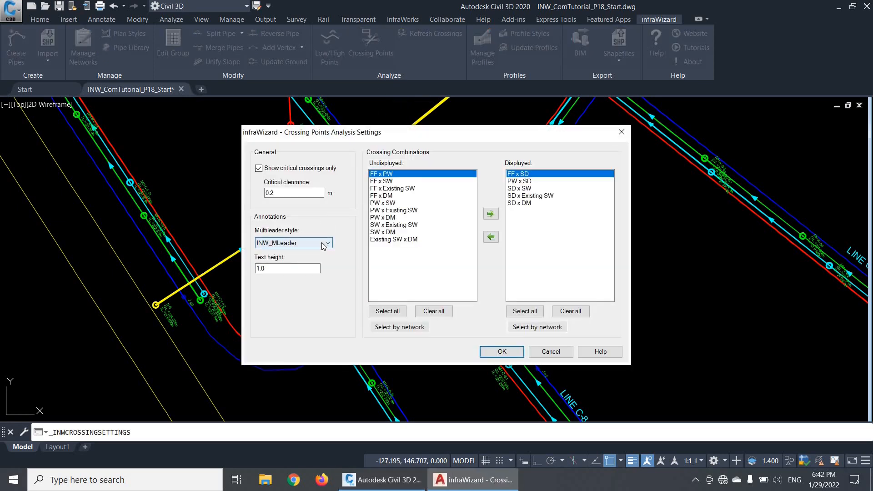
left_click(327, 243)
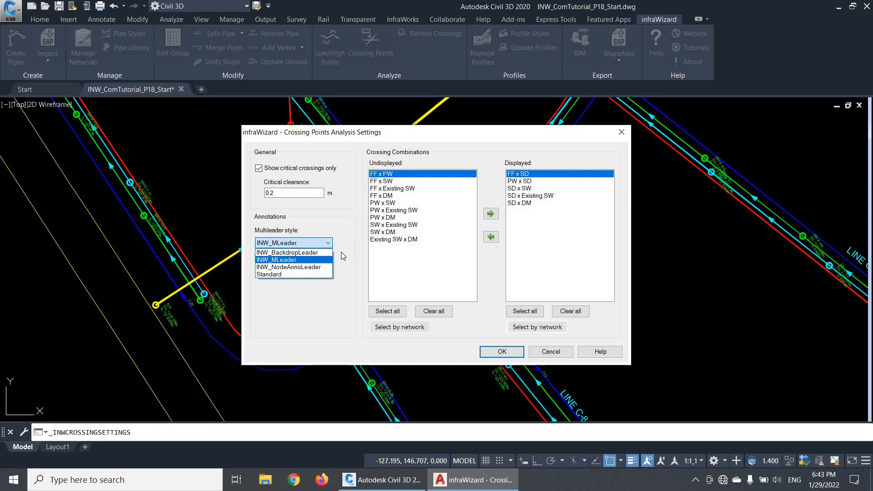
left_click(276, 259)
type("2")
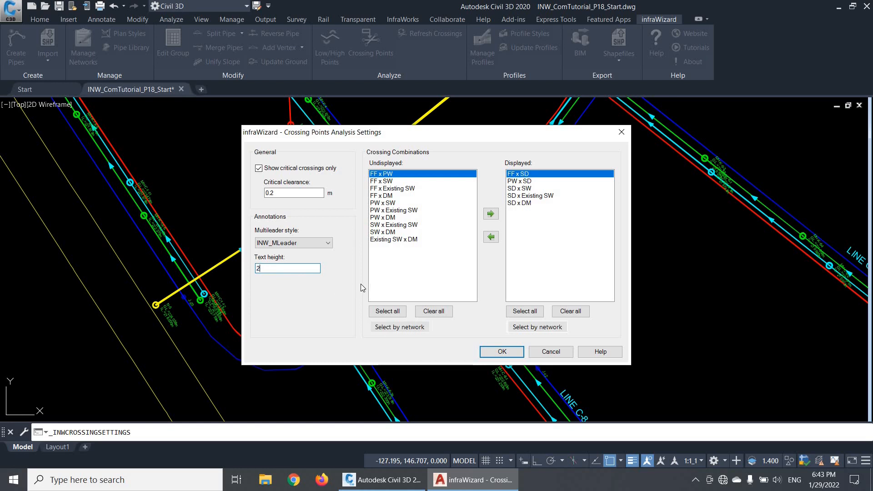
left_click(500, 352)
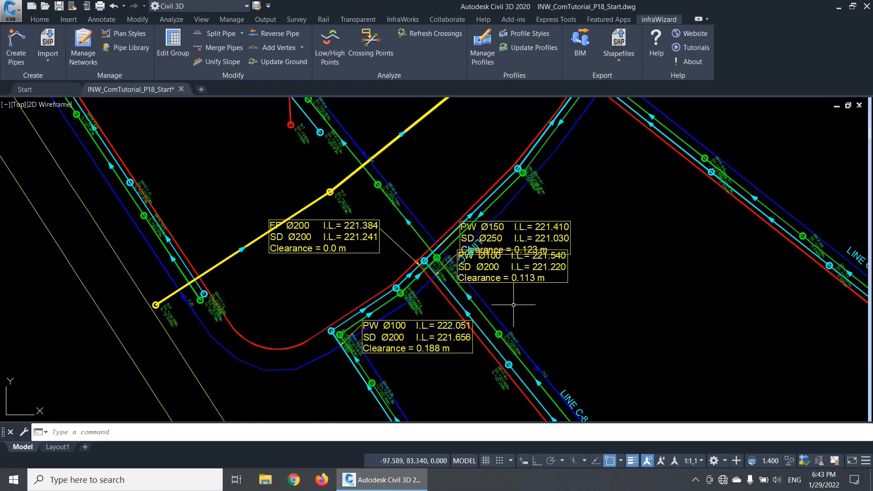
mouse_move(361, 282)
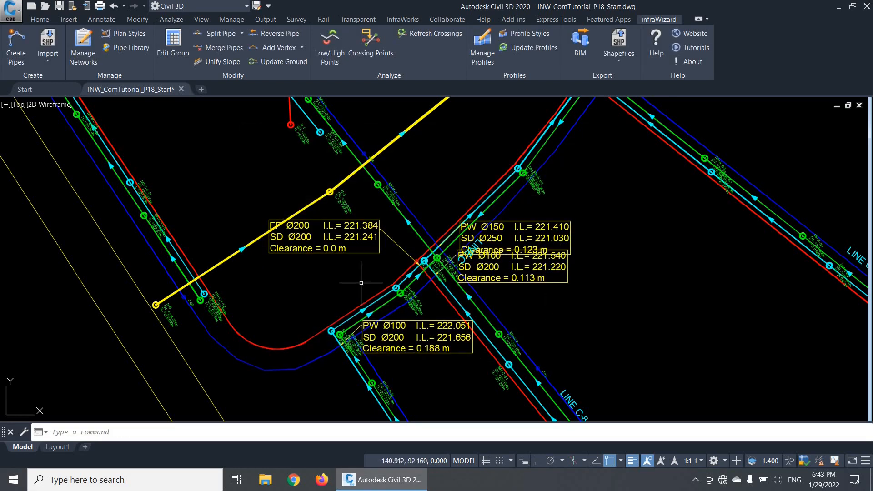
mouse_move(70, 357)
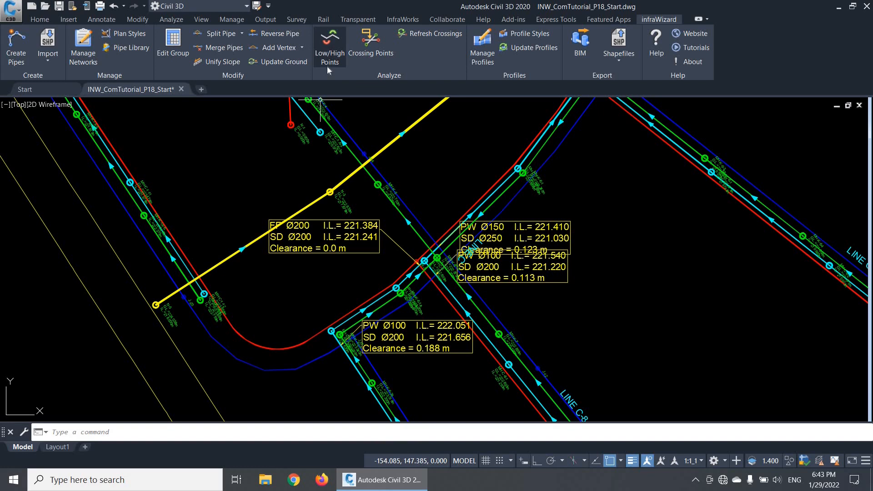
mouse_move(329, 47)
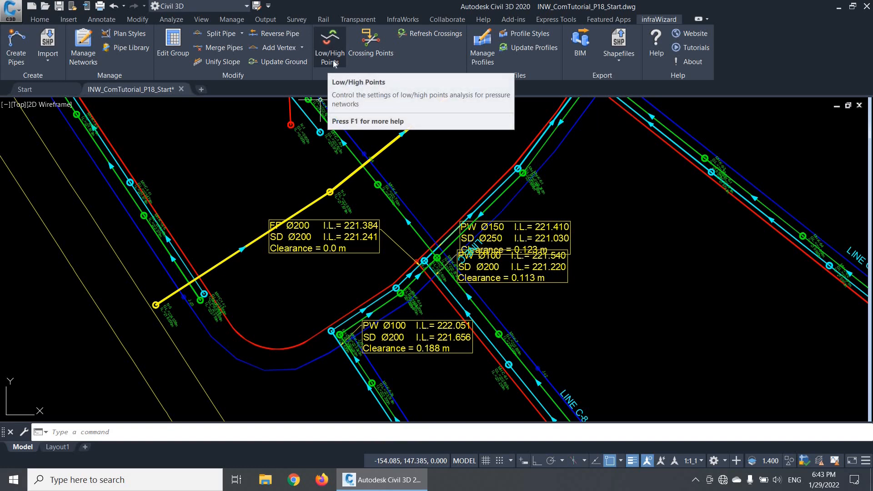